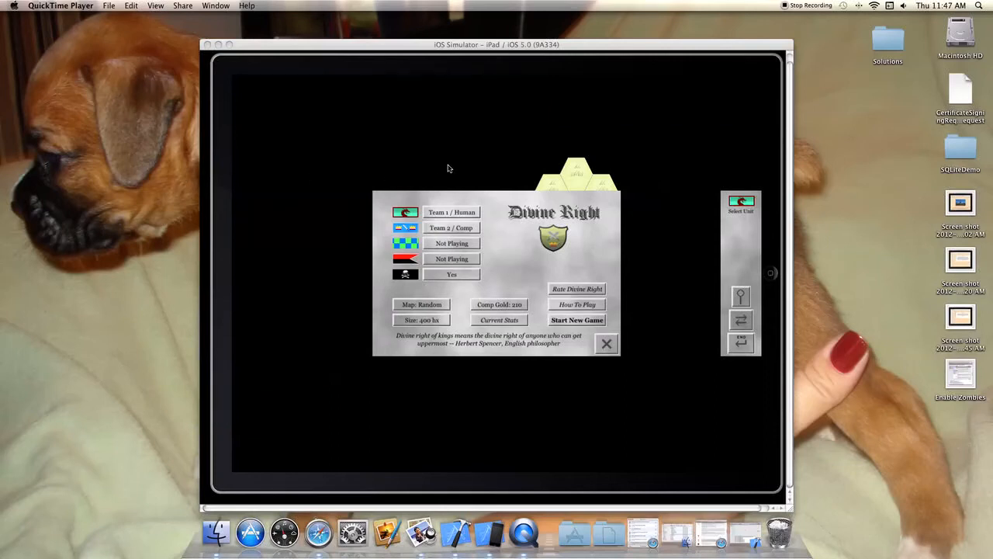
mouse_move(465, 156)
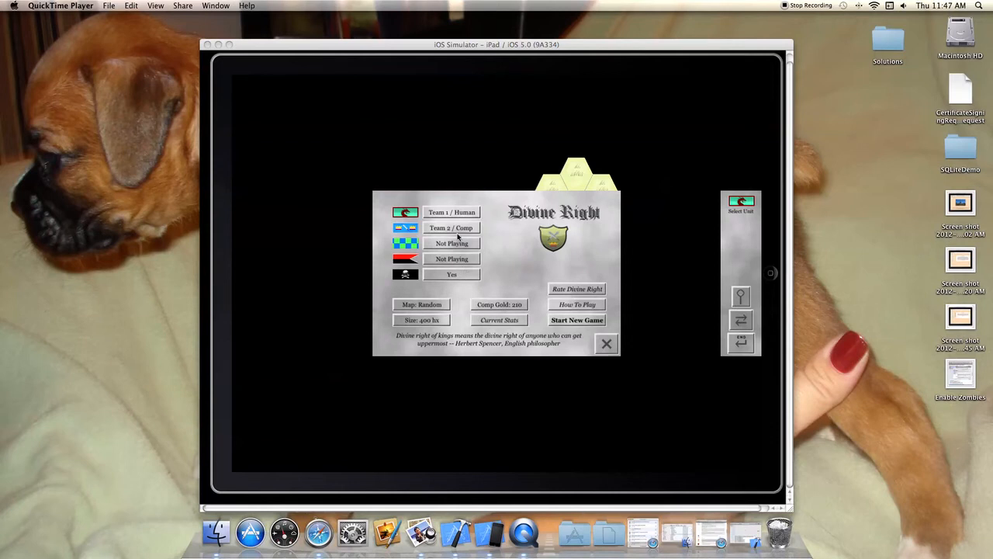
mouse_move(437, 282)
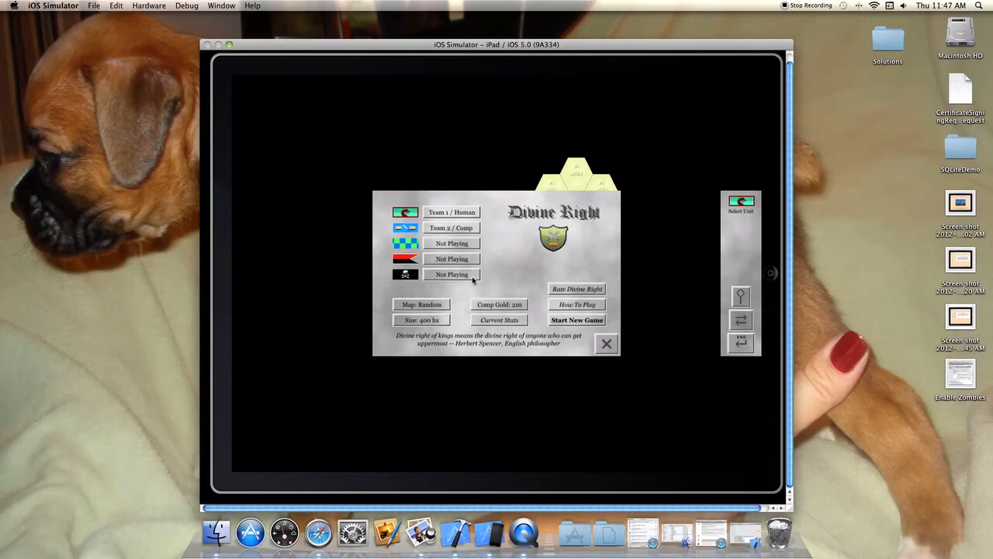
mouse_move(447, 217)
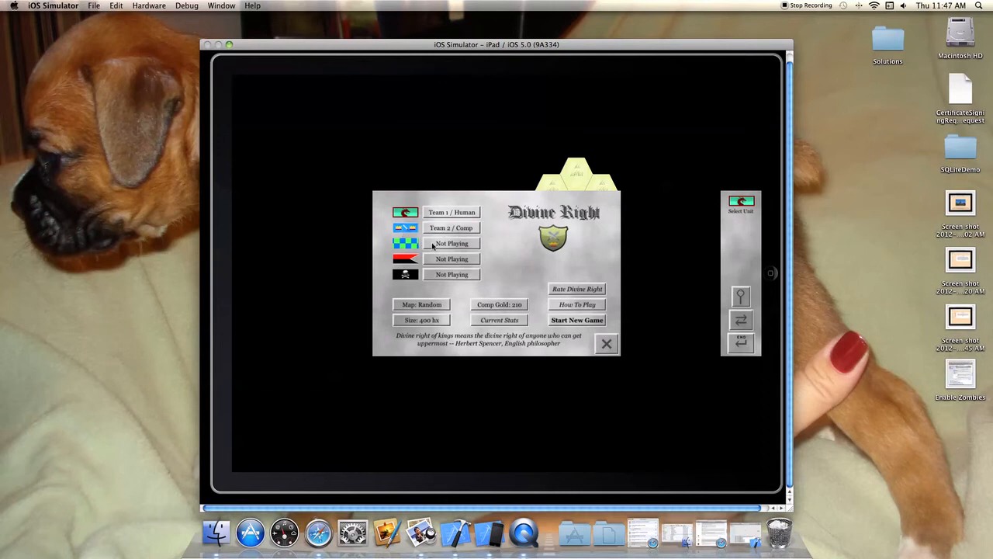
Step: Set players three and four to computer-controlled teams and adjust the computer's starting gold
left_click(452, 242)
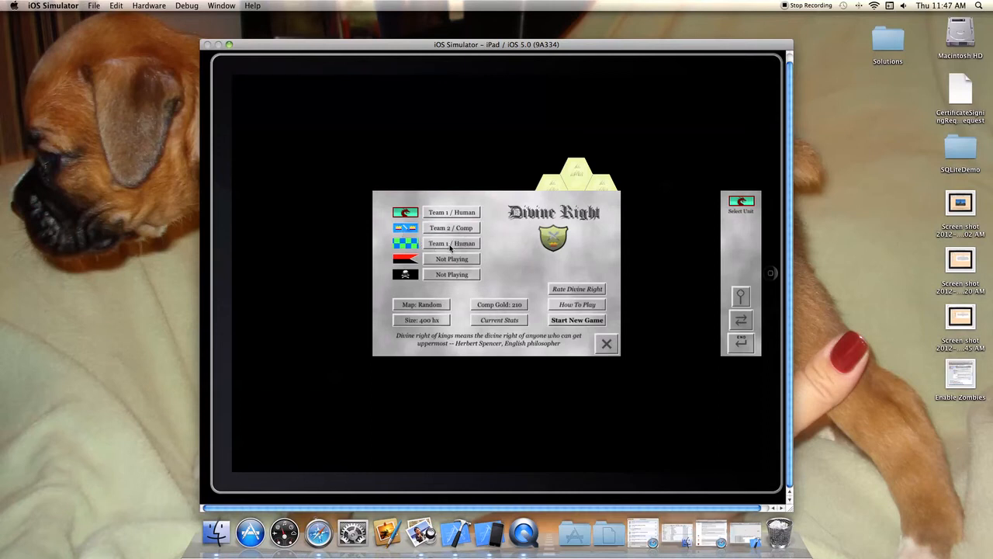
left_click(452, 243)
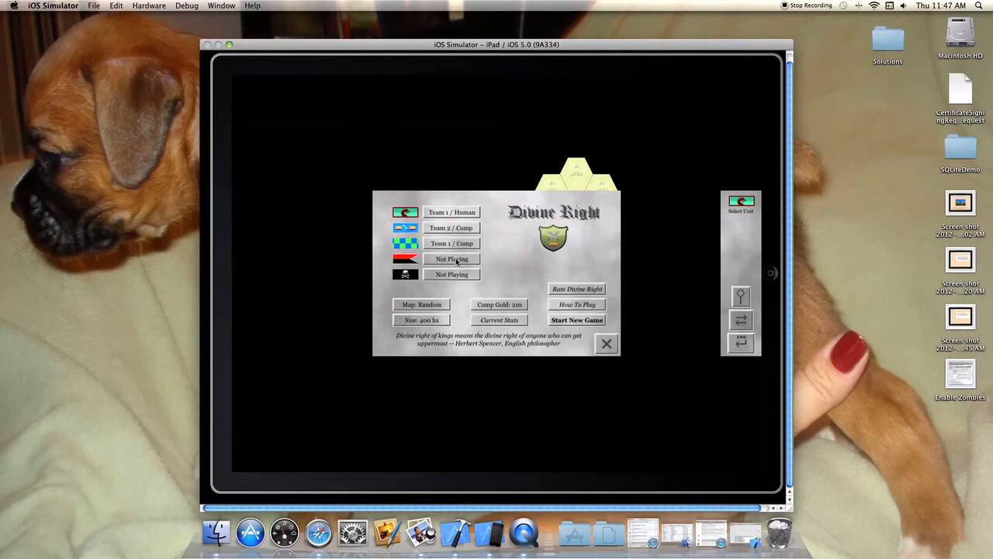
left_click(451, 257)
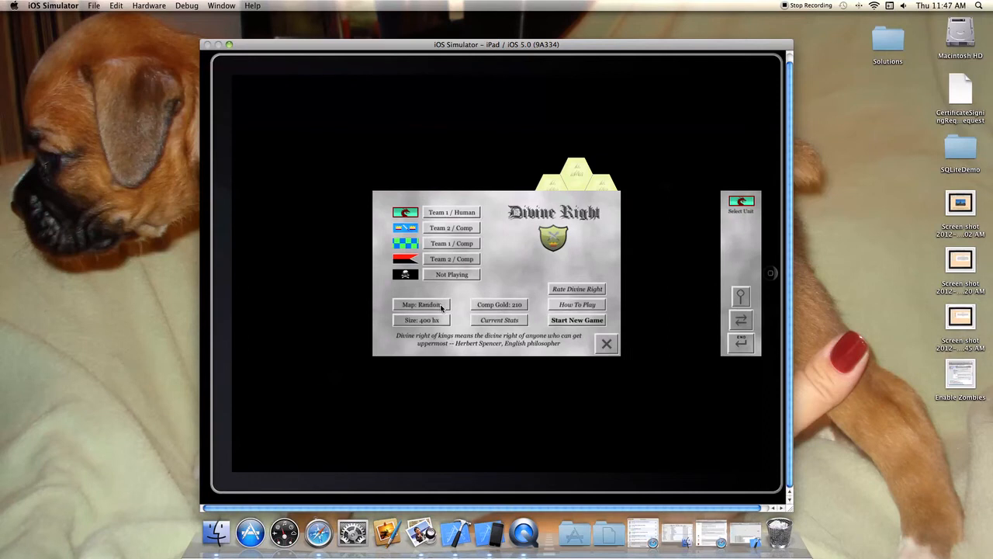
mouse_move(441, 324)
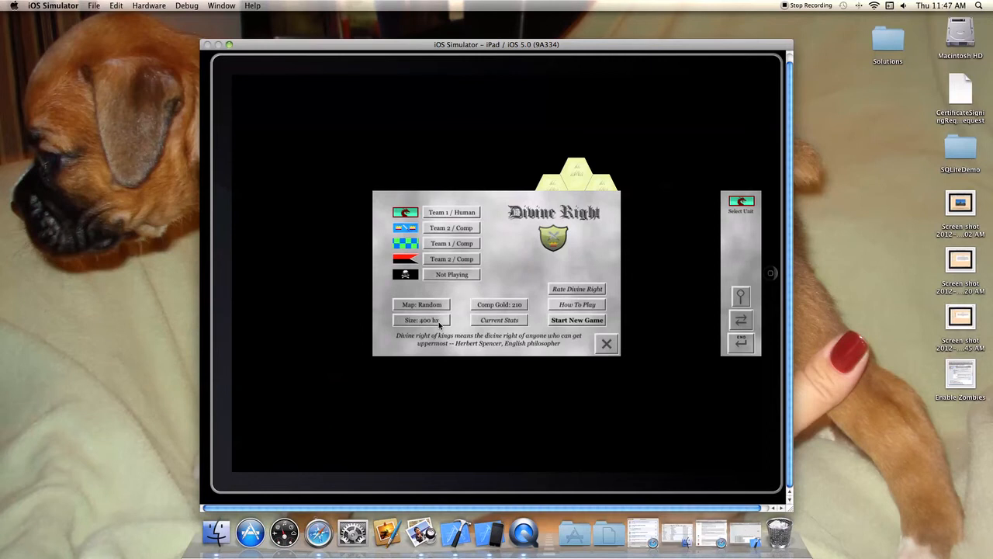
mouse_move(509, 309)
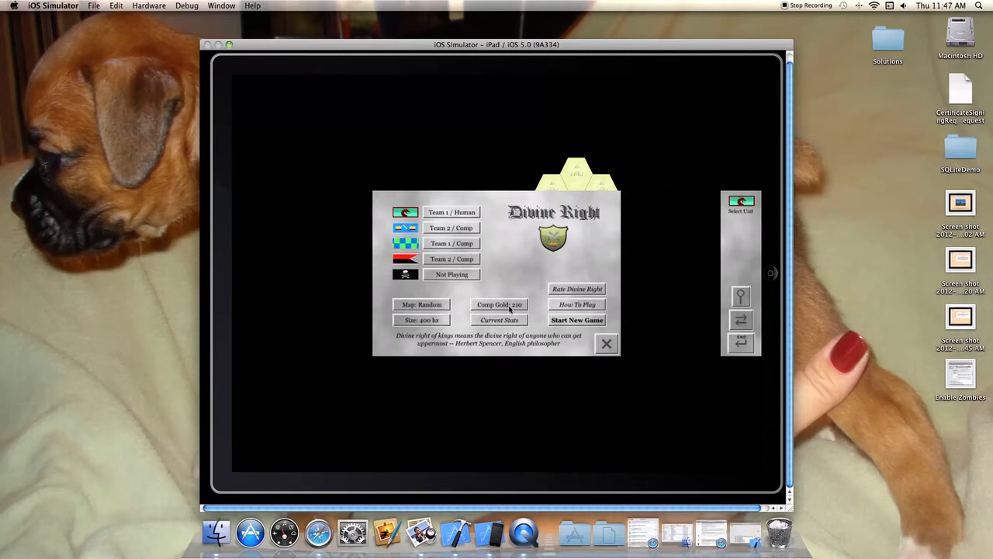
left_click(499, 305)
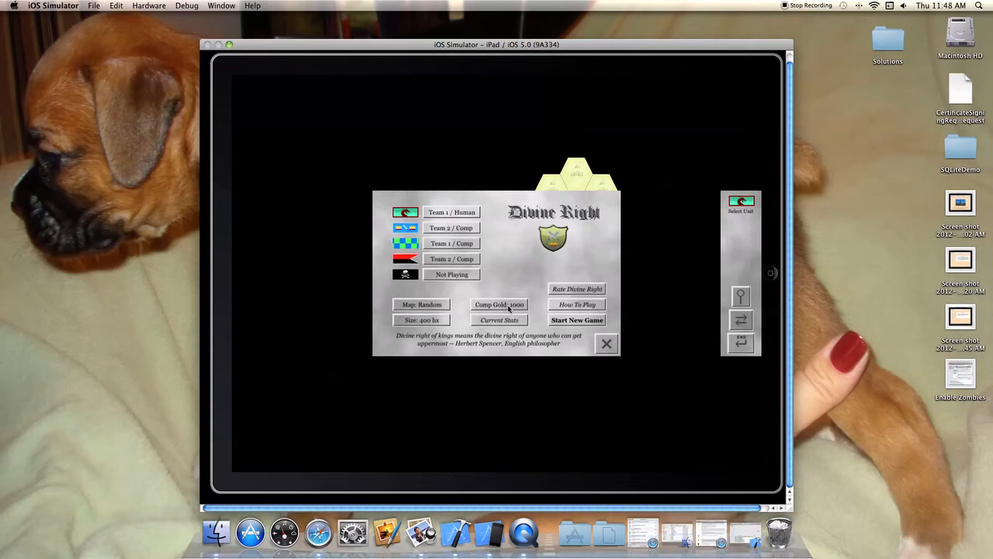
mouse_move(568, 289)
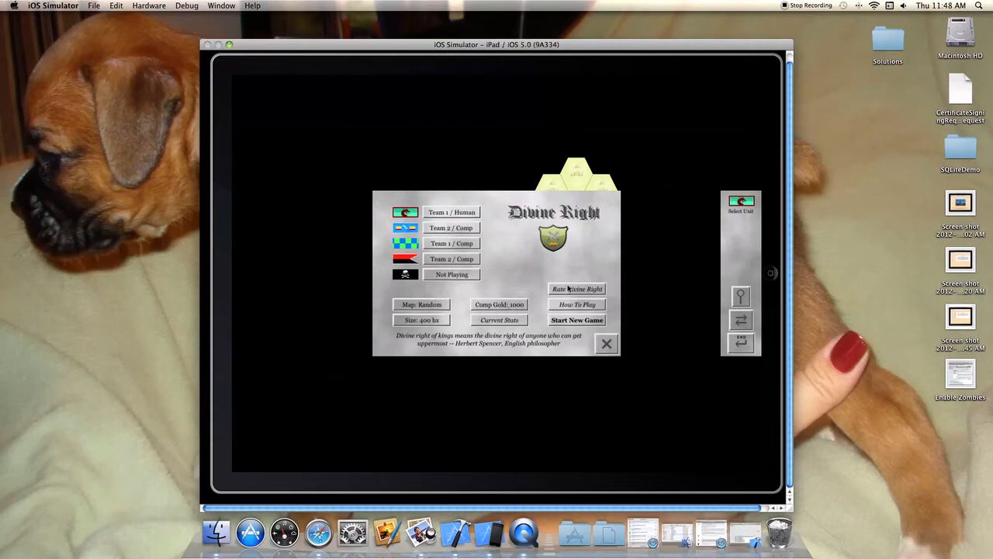
mouse_move(574, 324)
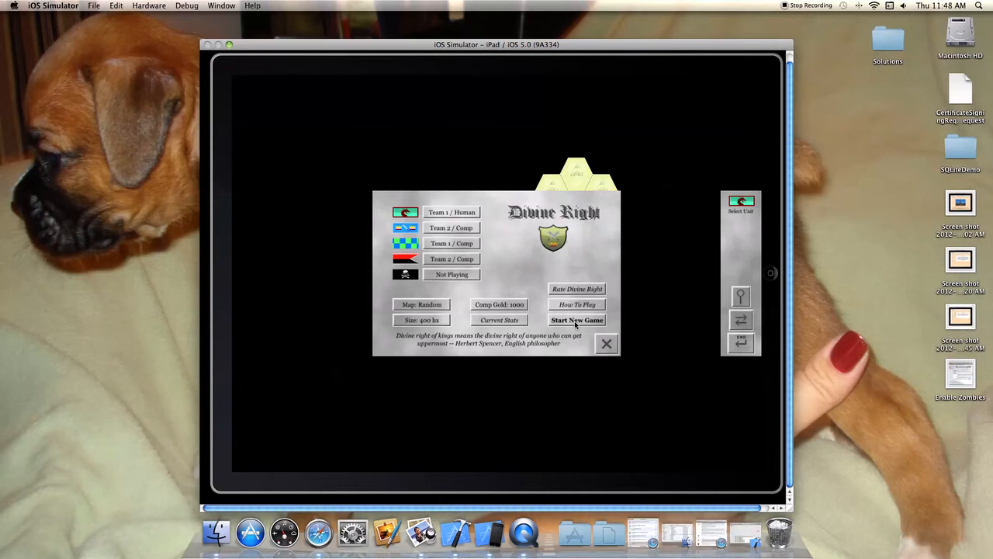
Step: Start the new game with the chosen settings, landing on the Ducal Camp castle screen
left_click(577, 320)
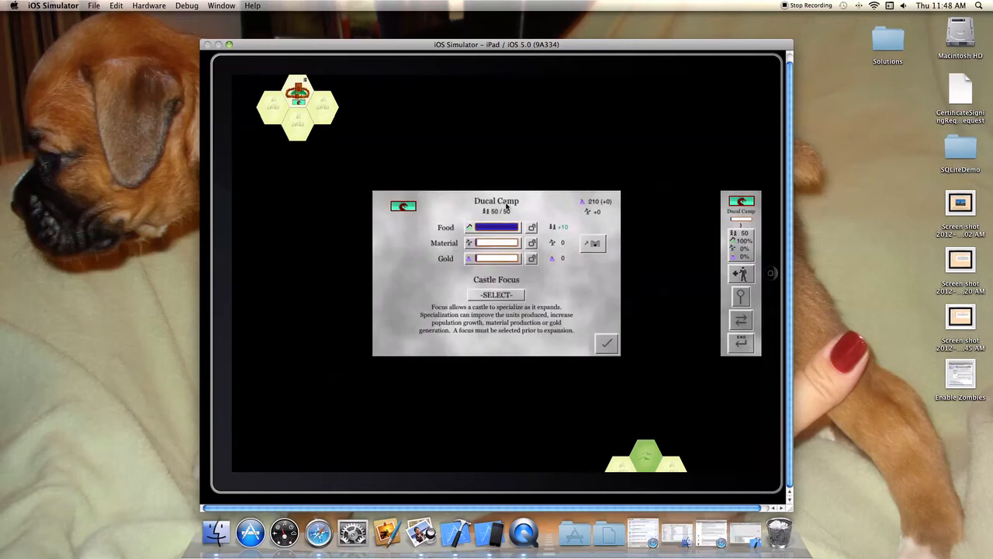
mouse_move(469, 232)
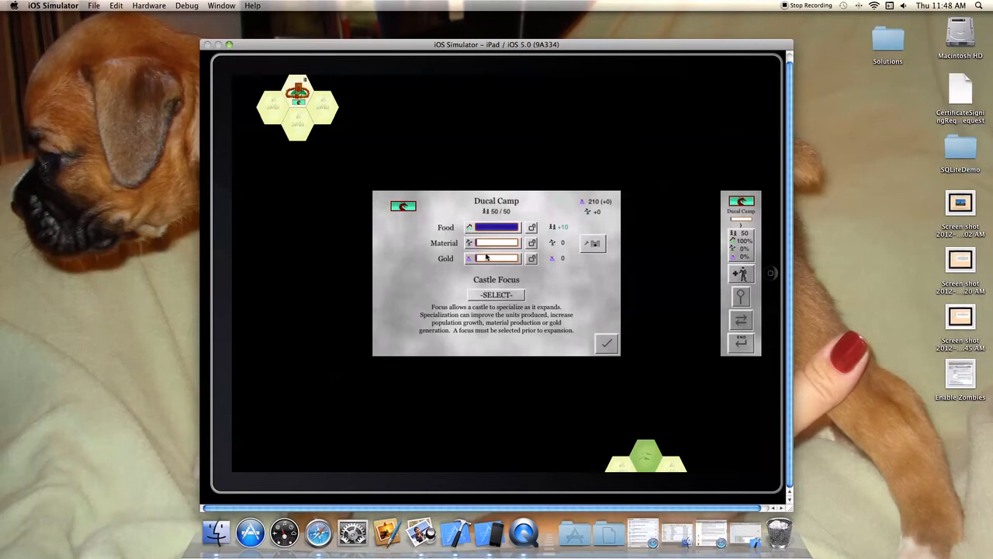
mouse_move(484, 242)
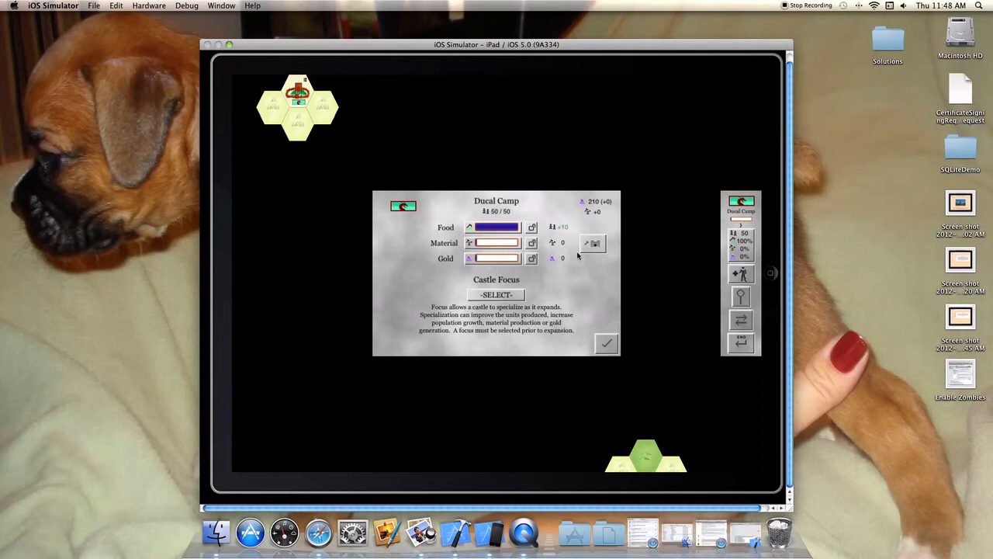
mouse_move(509, 217)
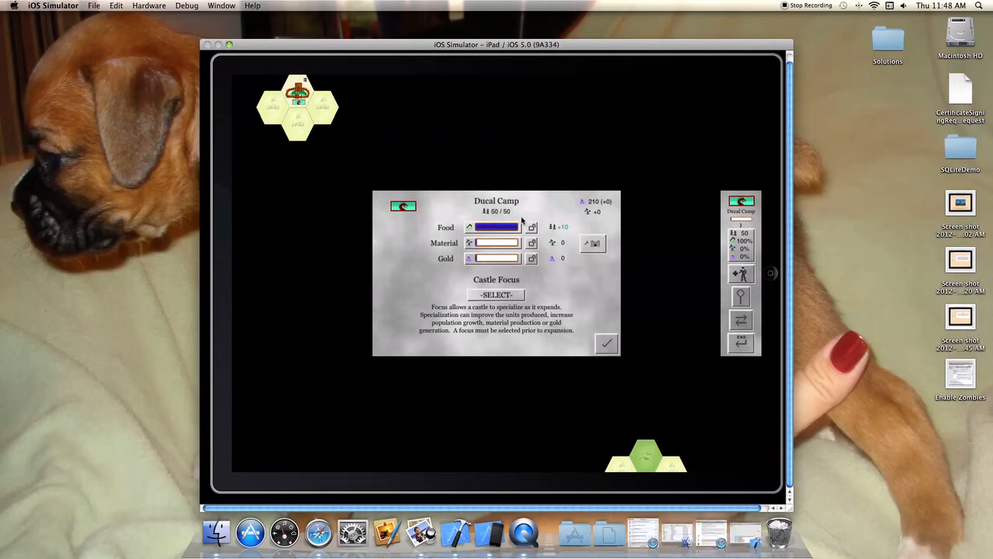
mouse_move(593, 247)
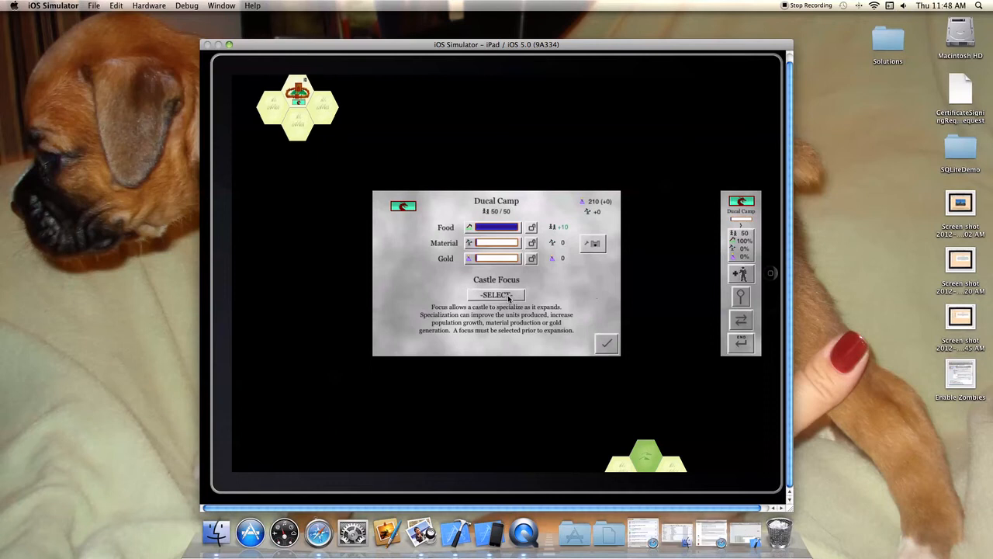
Step: Cycle the Ducal Camp's castle focus through Martial, Material and Gold back to Farming
left_click(496, 295)
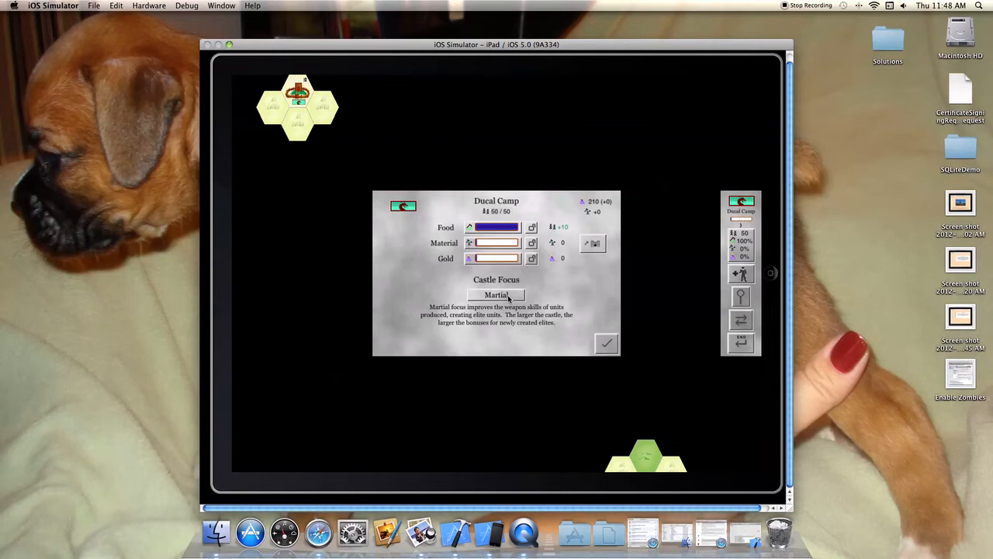
left_click(496, 295)
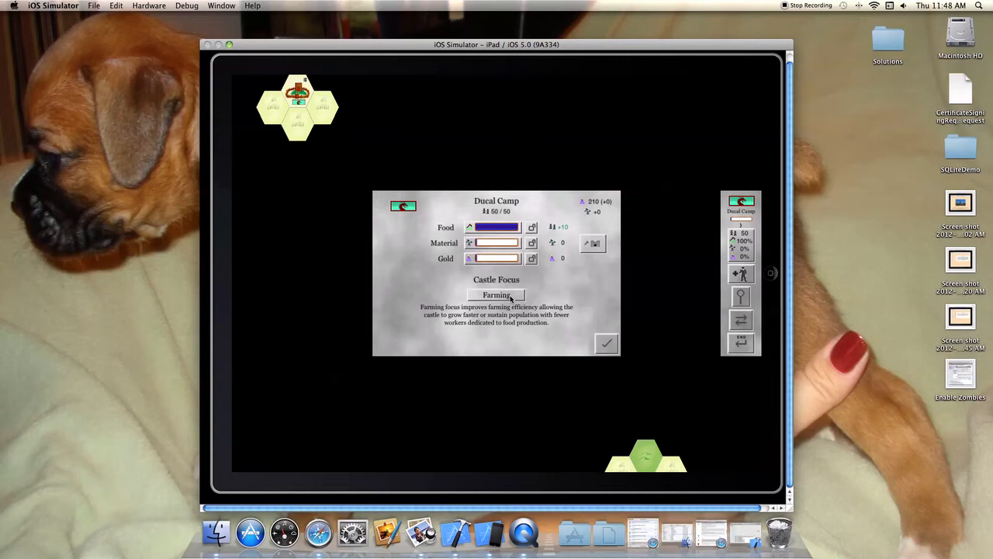
left_click(497, 295)
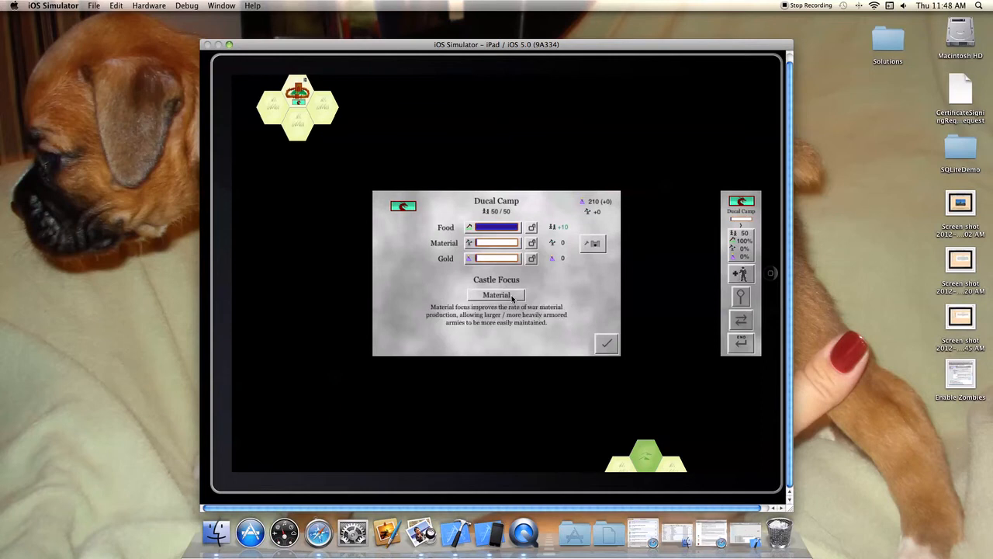
left_click(496, 295)
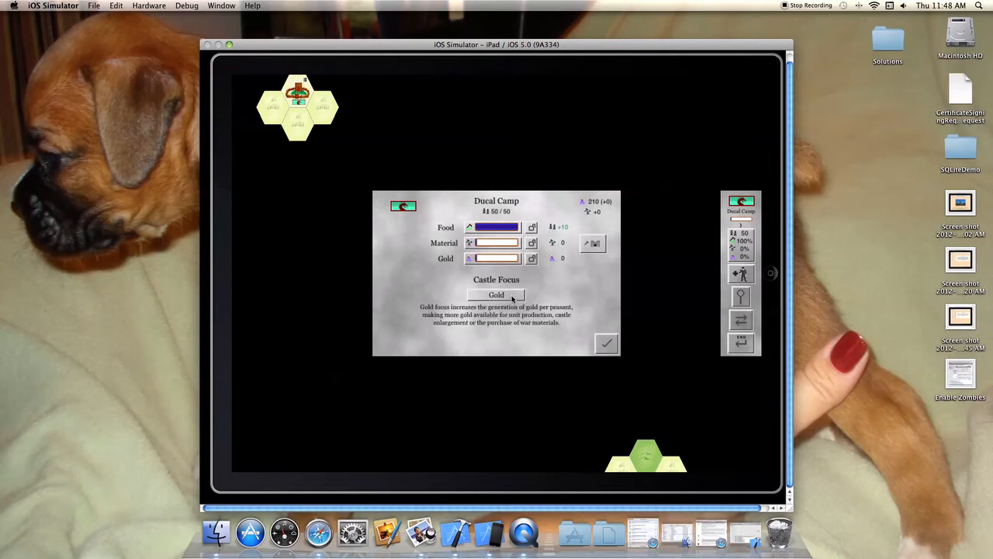
left_click(497, 295)
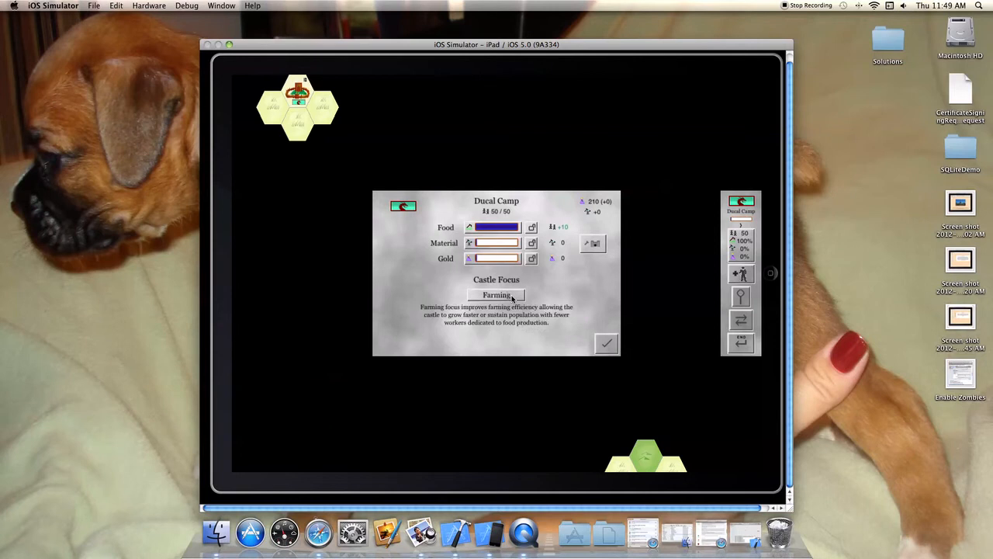
mouse_move(649, 249)
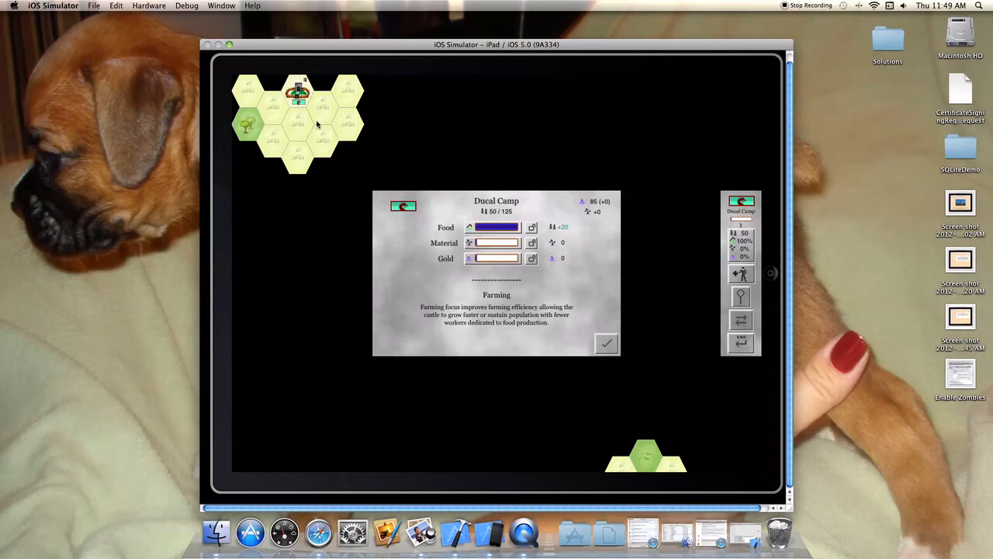
mouse_move(481, 294)
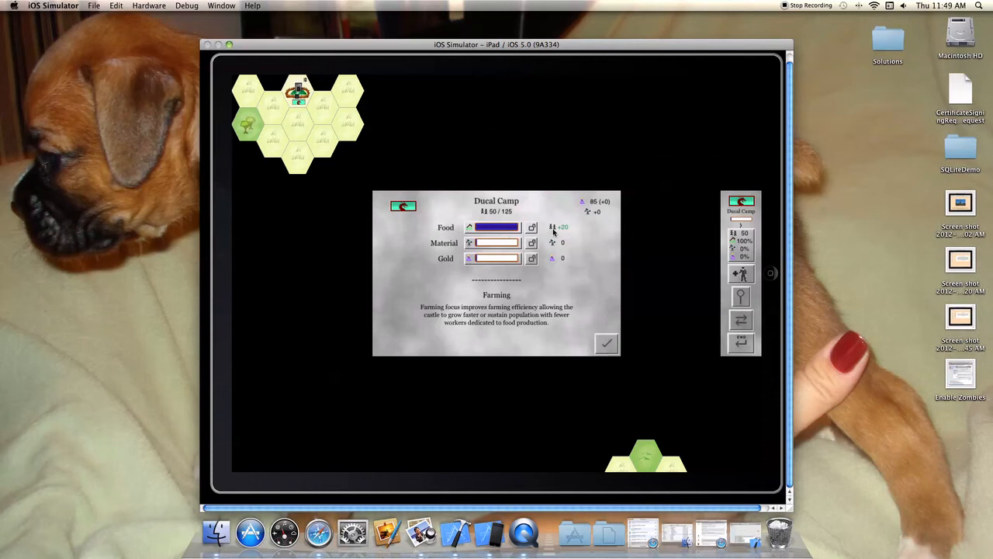
mouse_move(537, 262)
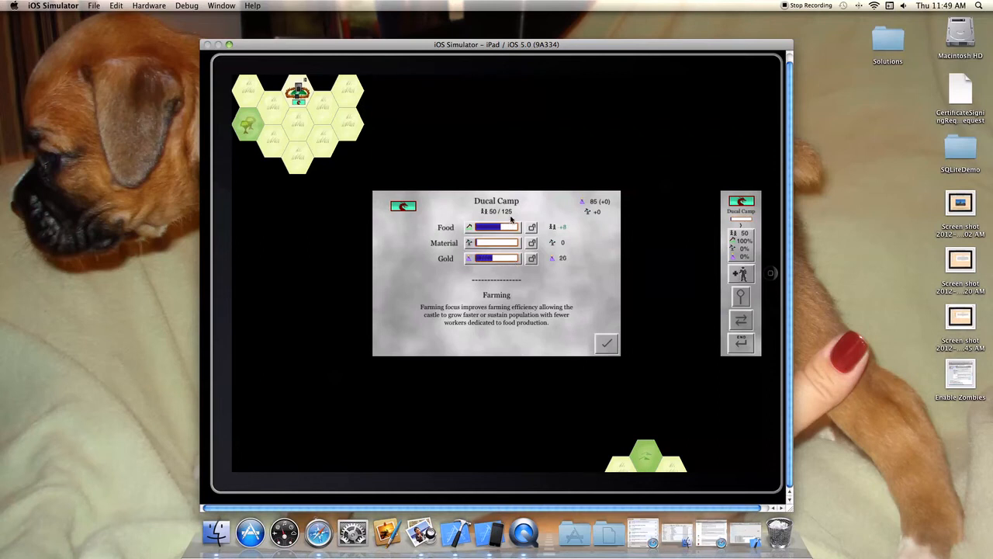
Step: Confirm the camp's production panel and bring up the Recruit Unit screen
left_click(605, 343)
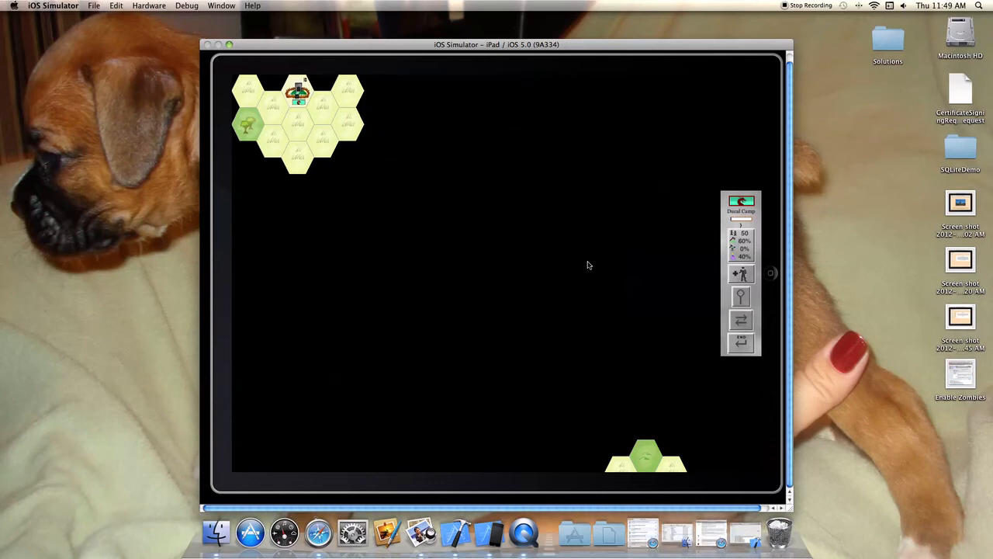
mouse_move(599, 237)
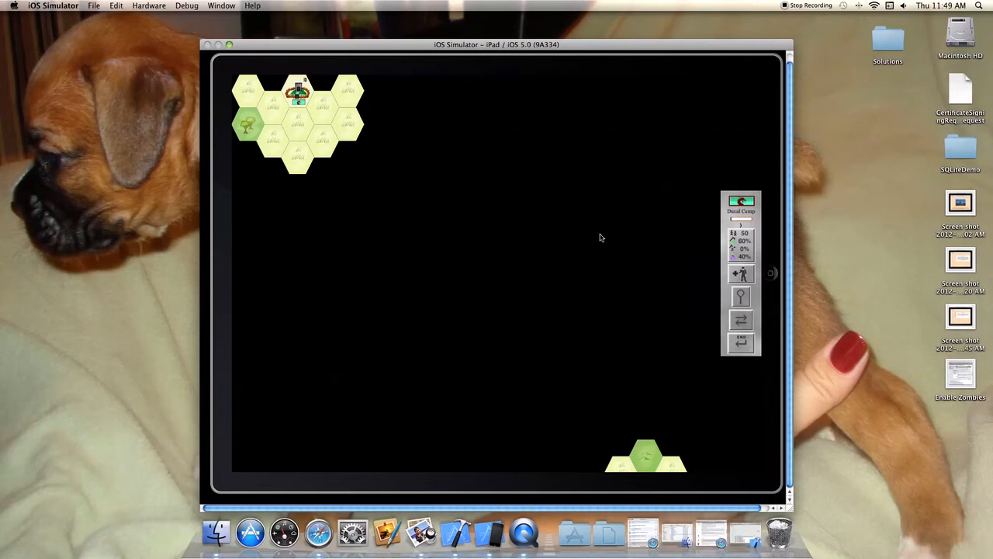
mouse_move(627, 283)
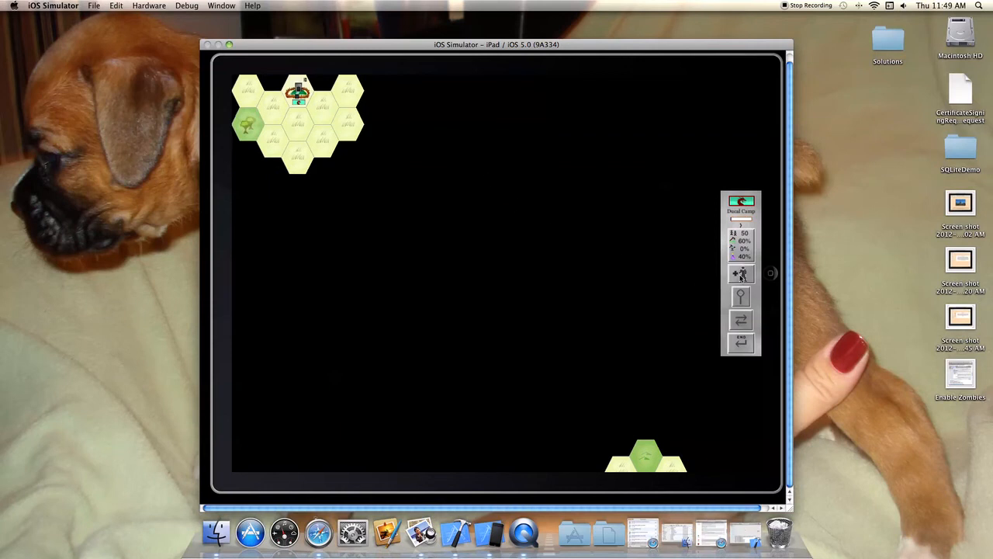
left_click(740, 273)
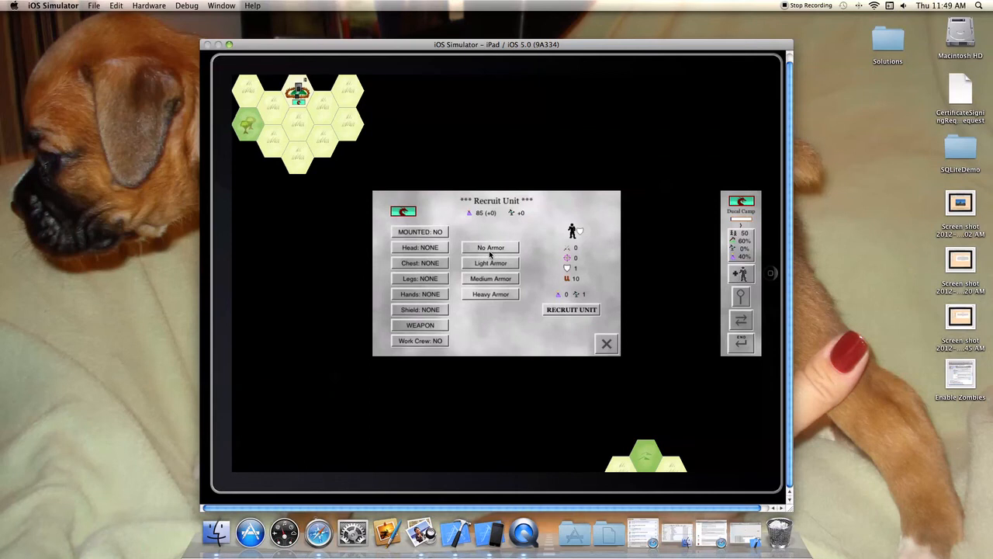
Step: Cycle the weapon to Pike and recruit the new foot unit beside the camp
left_click(419, 324)
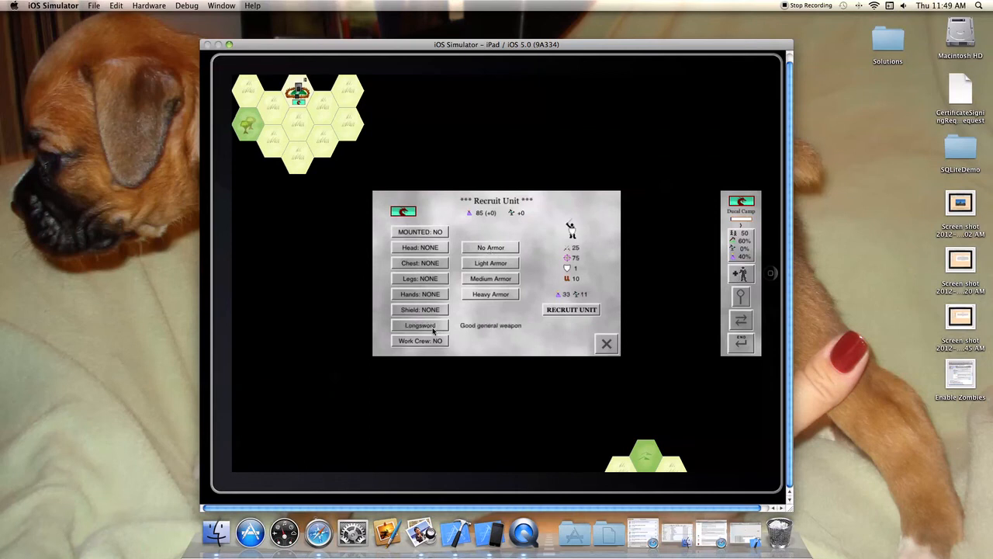
left_click(419, 325)
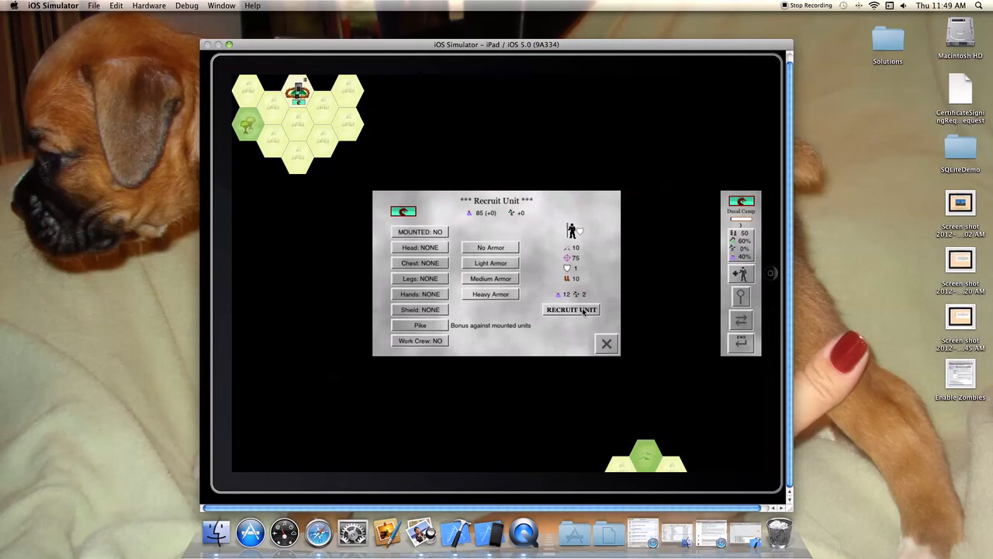
mouse_move(584, 301)
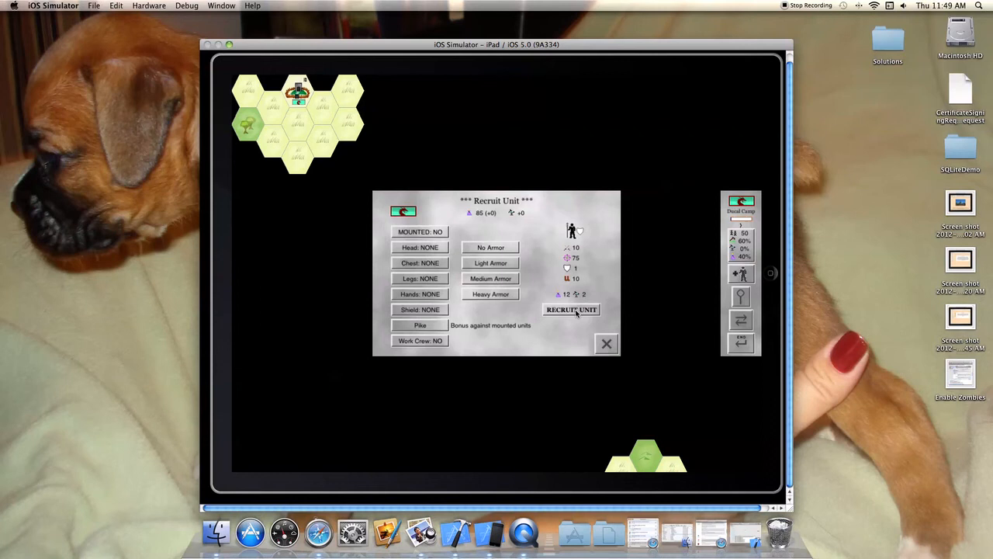
left_click(571, 311)
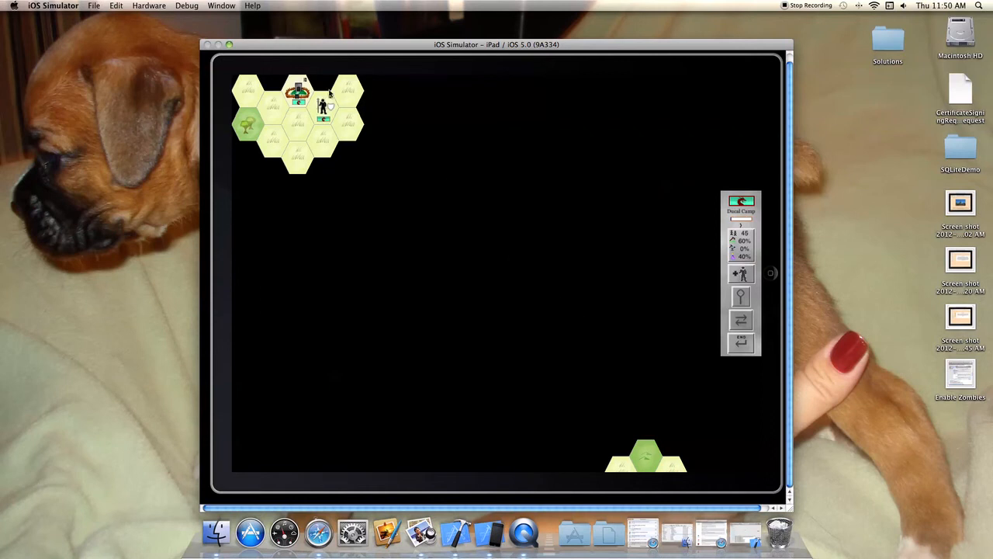
Step: Select the unit and bring the second island's grouped army units into view
left_click(323, 107)
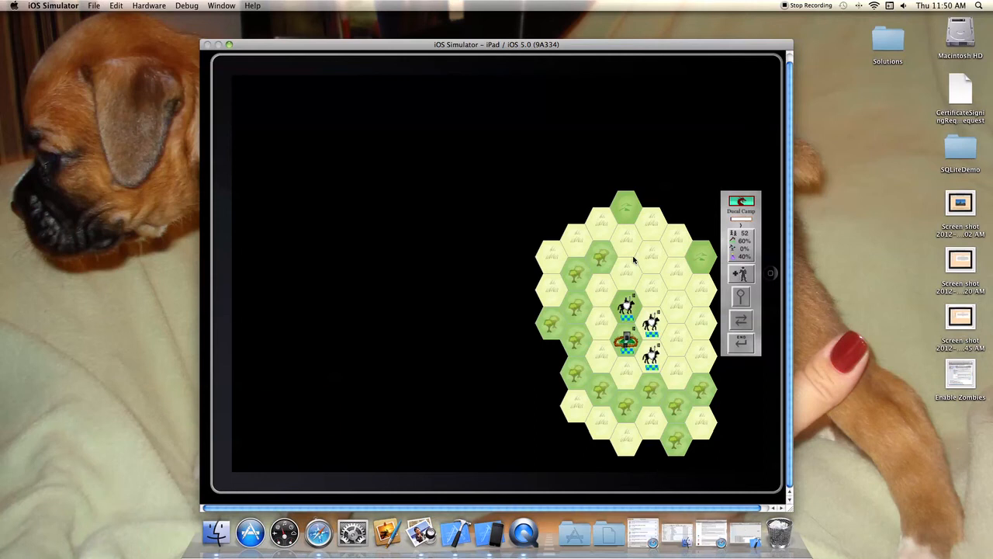
mouse_move(622, 264)
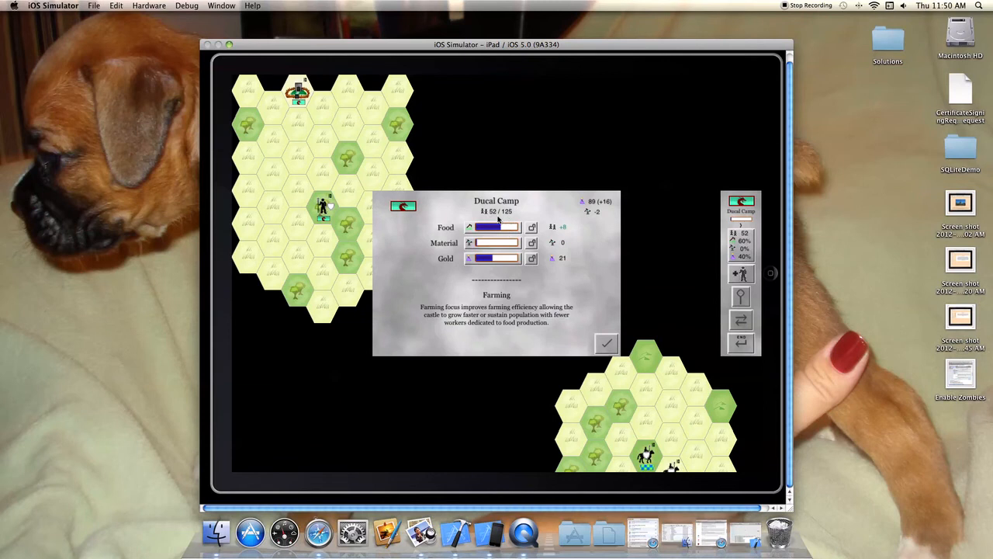
mouse_move(500, 221)
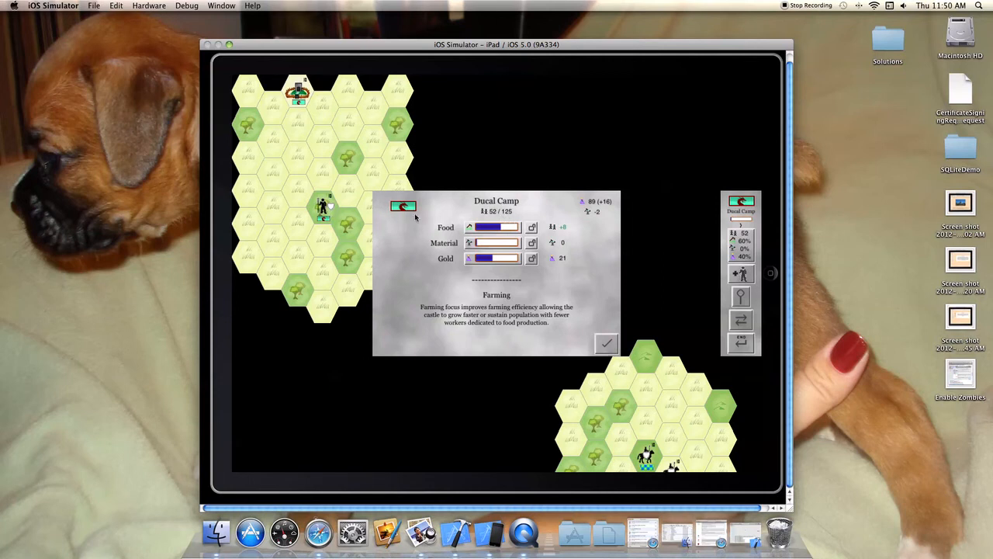
mouse_move(435, 209)
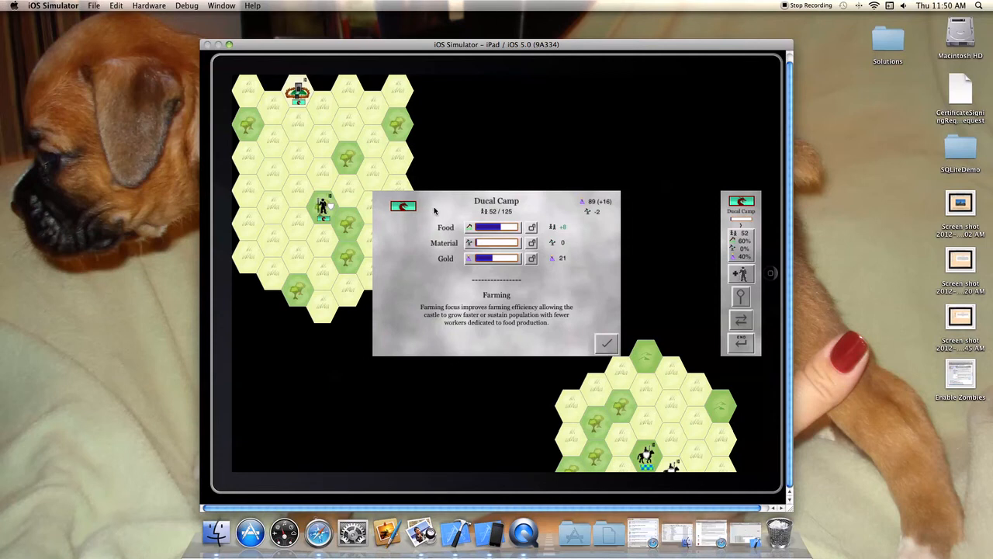
mouse_move(590, 216)
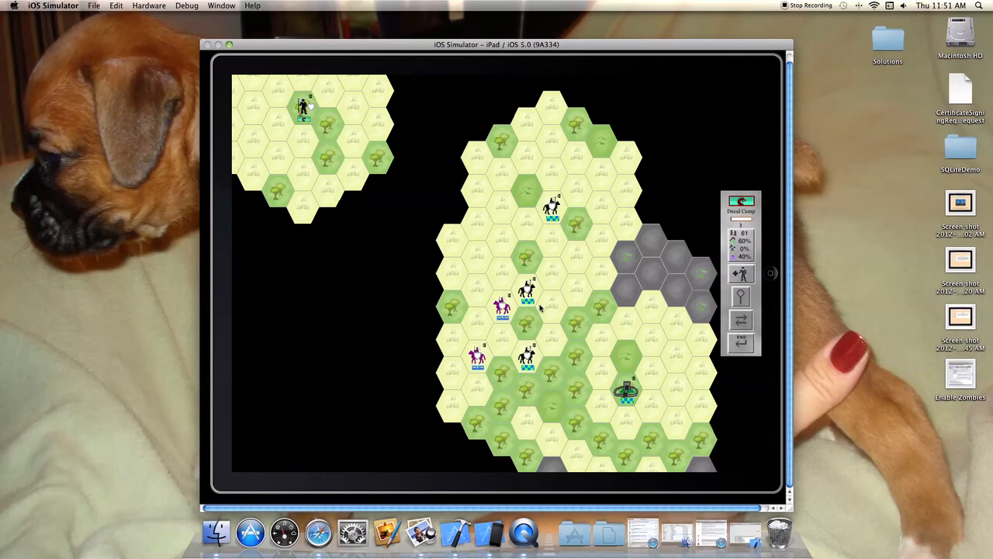
mouse_move(493, 222)
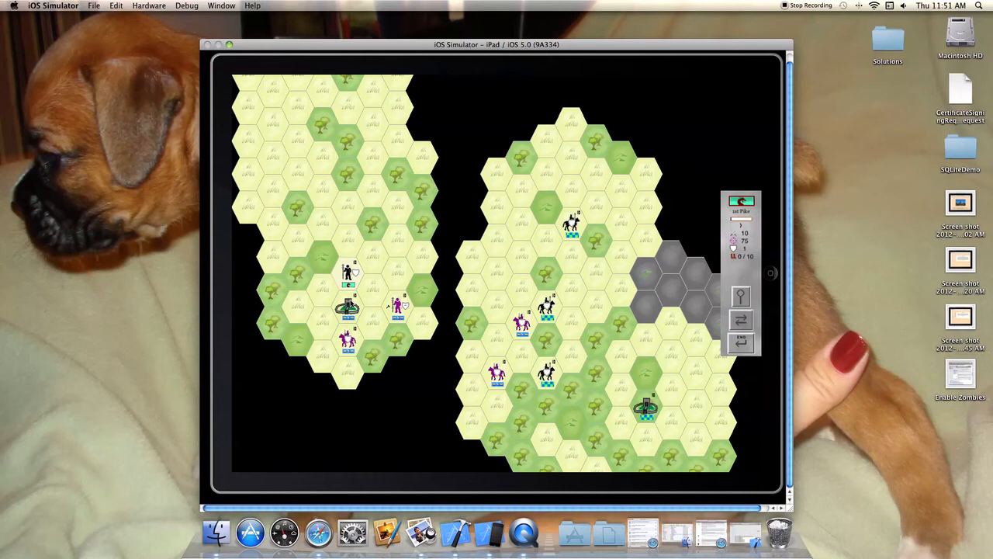
mouse_move(364, 245)
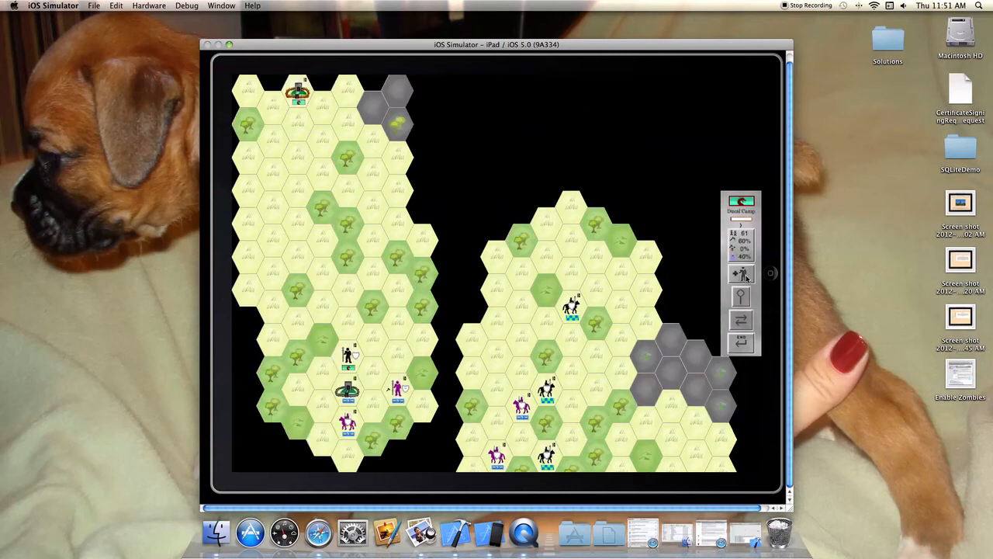
Step: Recruit a mounted, light-armoured unit armed with a Morning Star
left_click(740, 273)
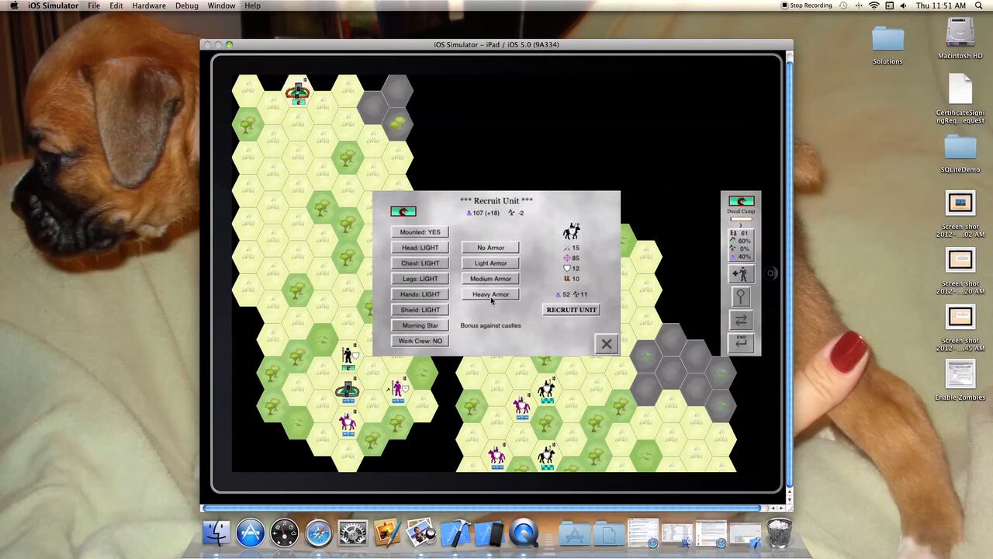
left_click(490, 262)
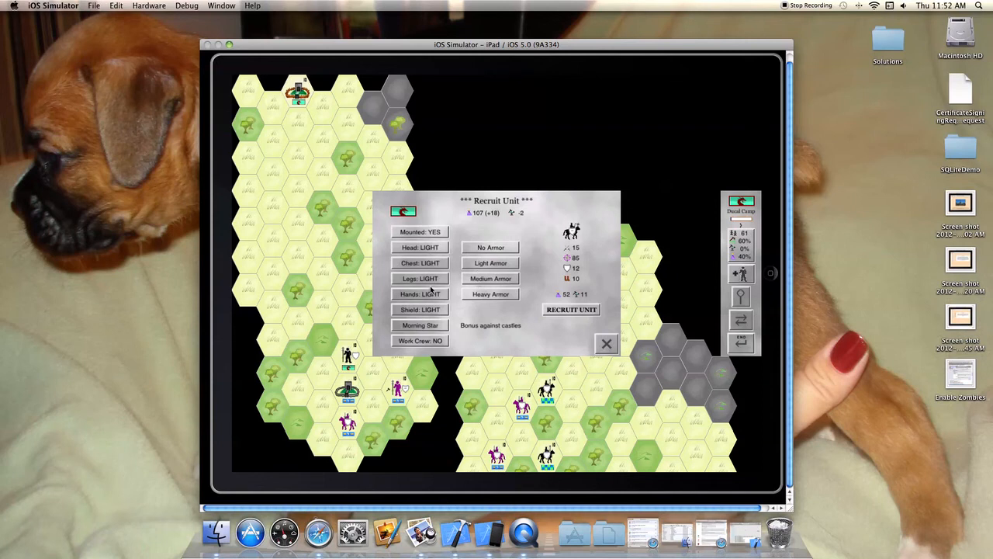
mouse_move(562, 317)
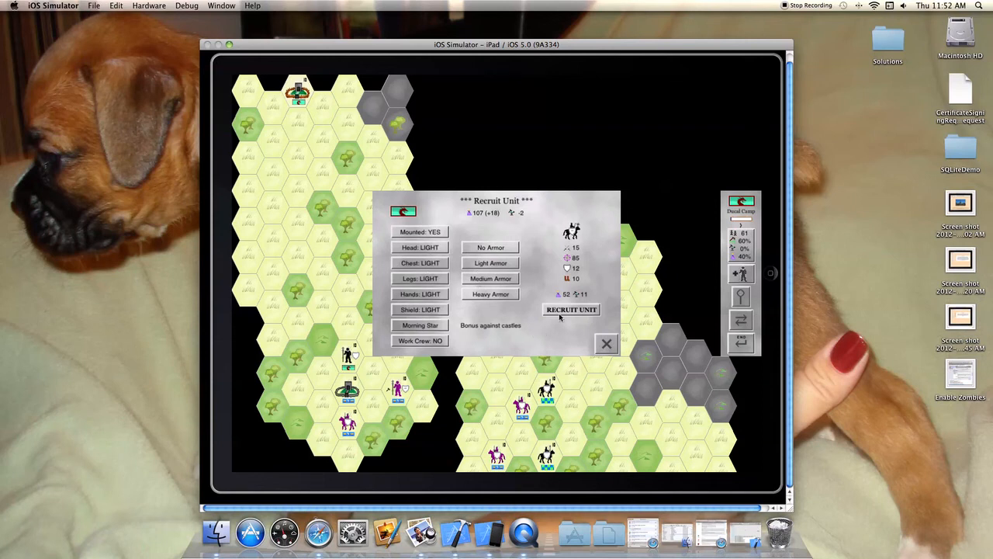
left_click(571, 309)
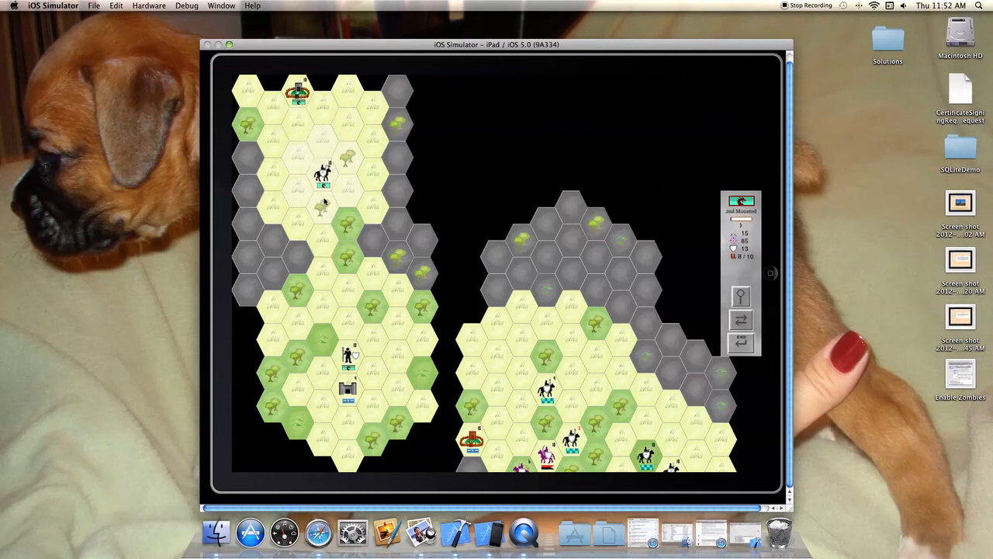
Step: Move a unit in the left territory, end the turn, and select the northern Ducal Camp
left_click(323, 236)
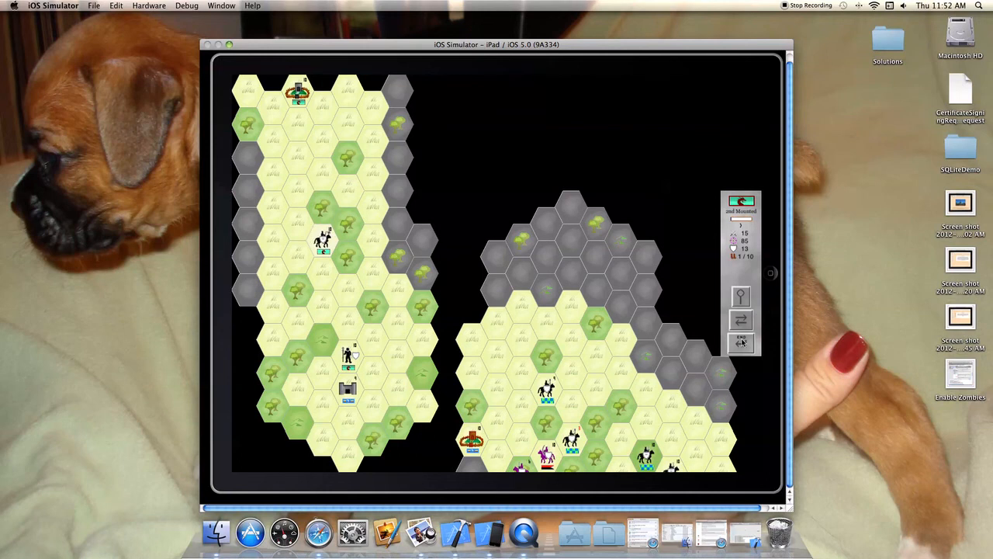
mouse_move(742, 345)
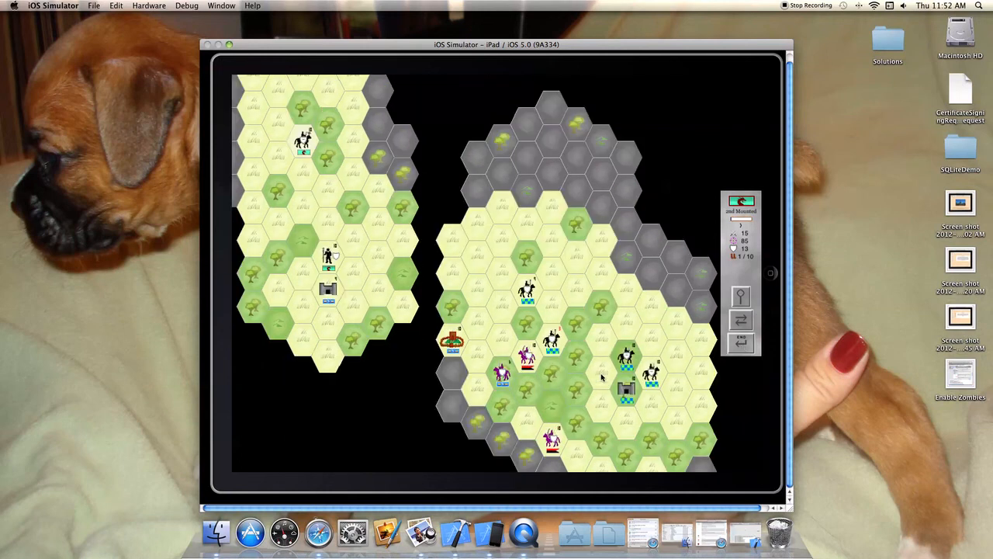
mouse_move(516, 264)
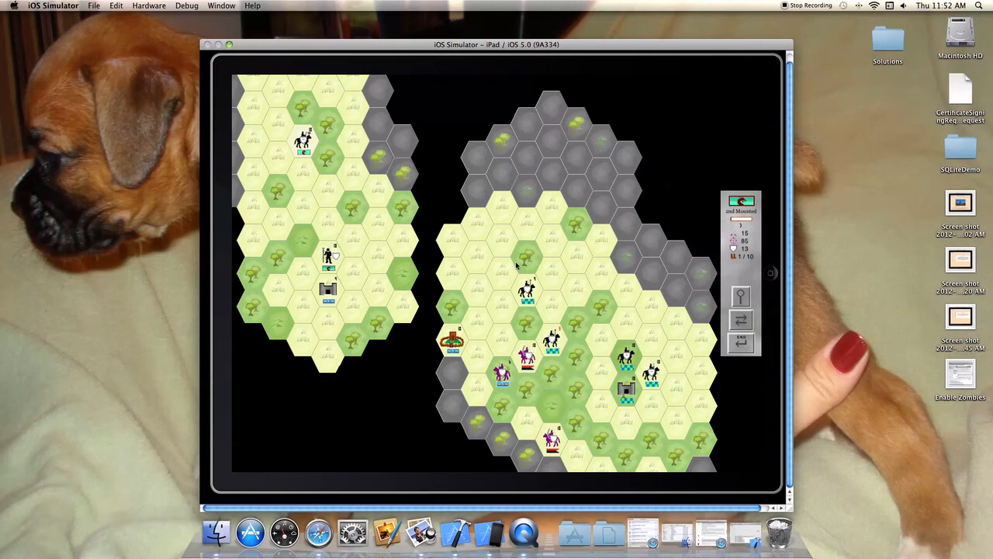
mouse_move(587, 358)
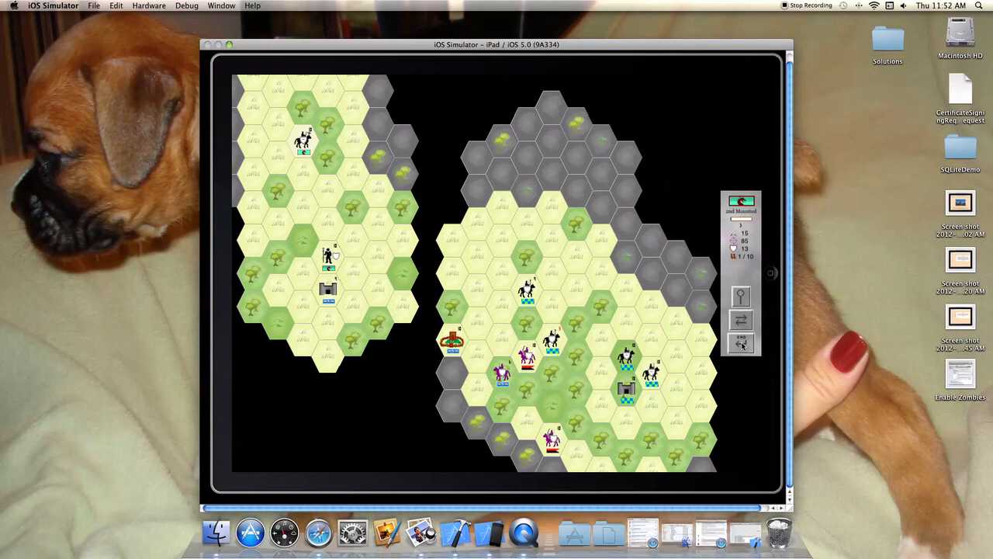
left_click(740, 343)
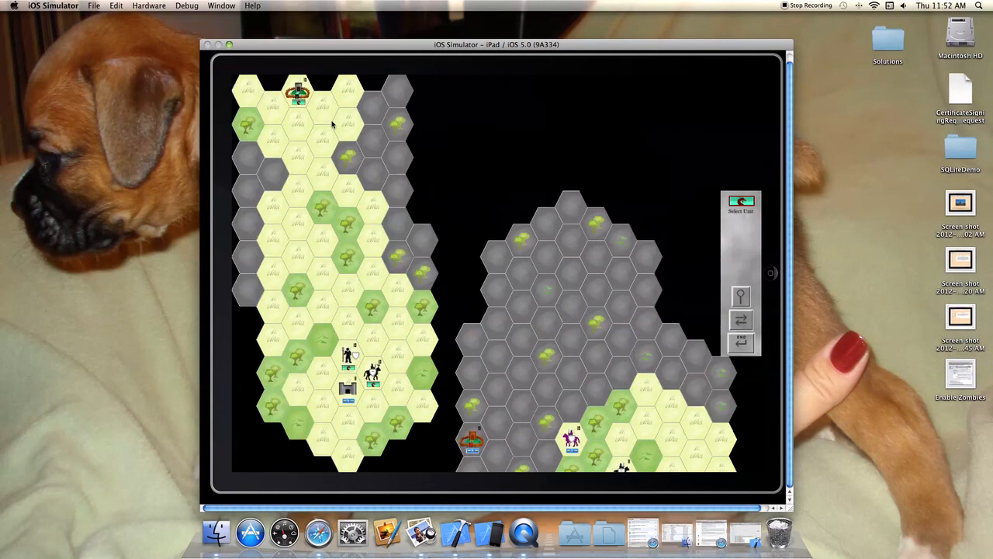
left_click(298, 93)
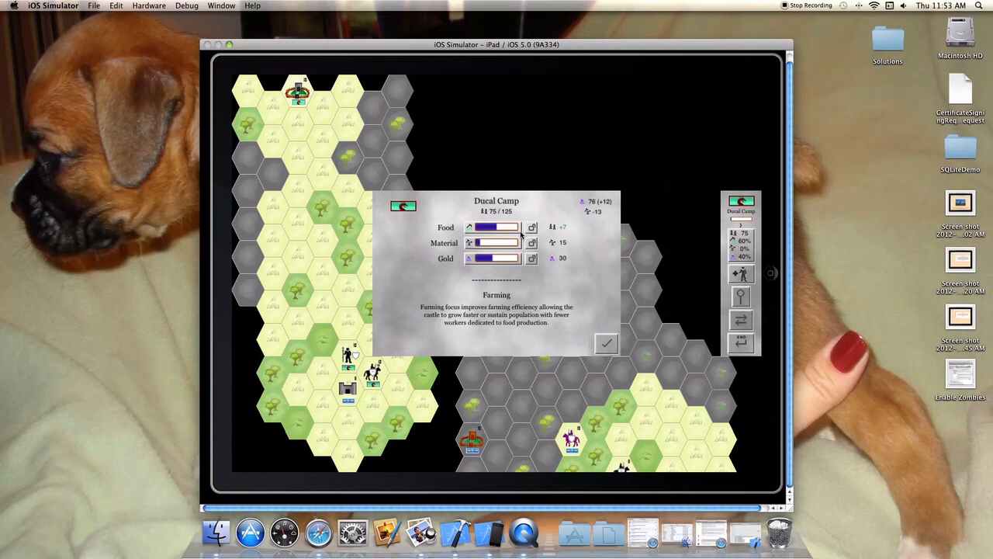
mouse_move(555, 261)
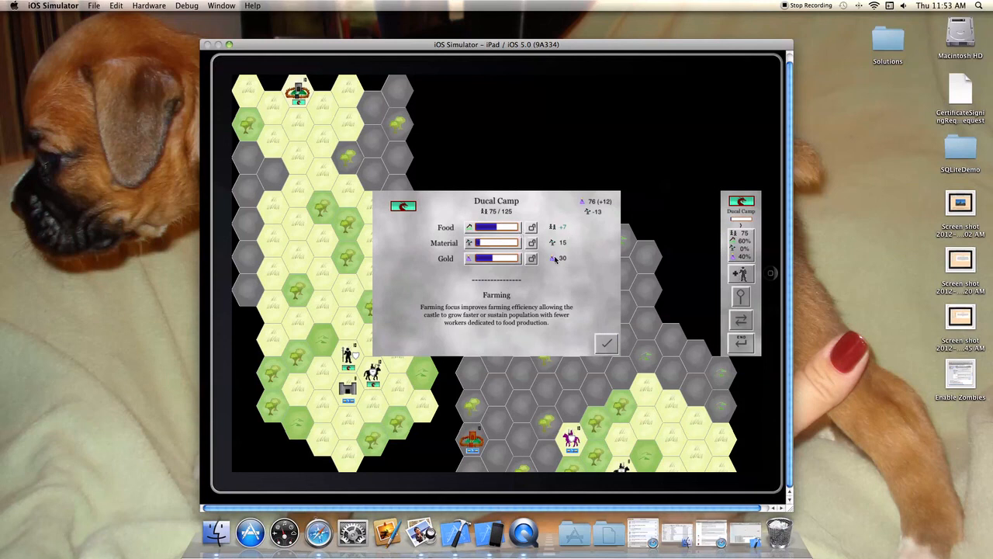
Step: Leave the Ducal Camp production settings unchanged and return to the map
left_click(605, 345)
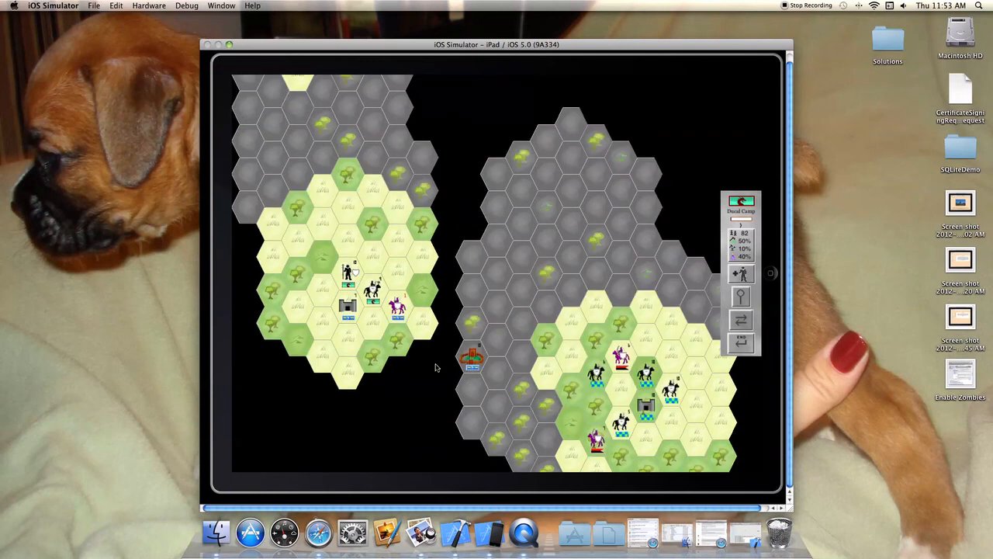
mouse_move(403, 309)
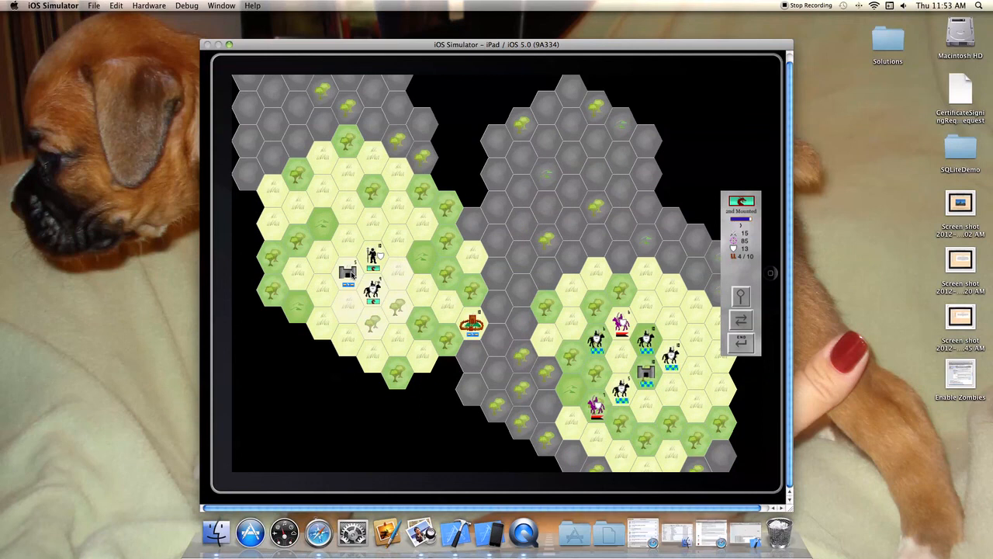
Step: Select the mounted unit on the channel hex between the two islands
left_click(349, 276)
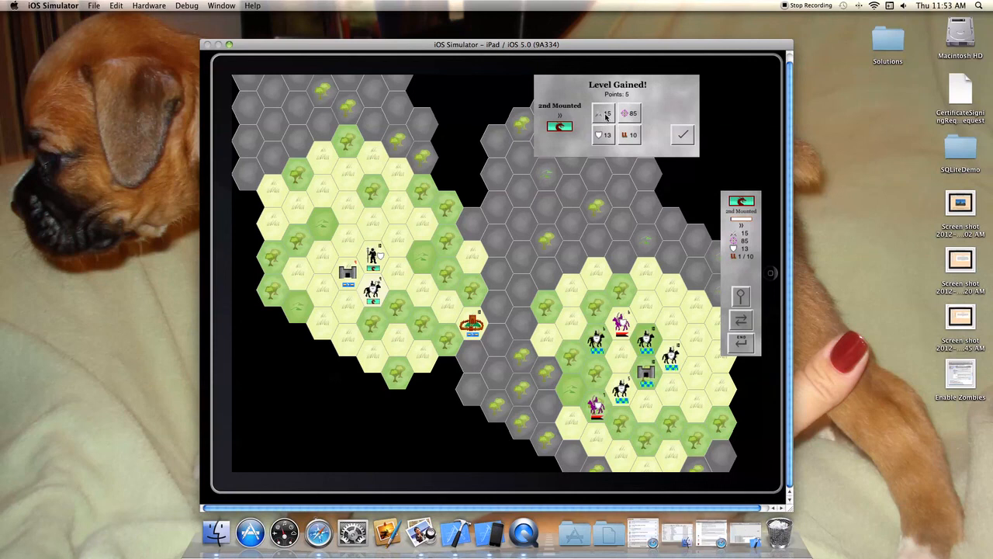
Step: Spend the mounted unit's five level-up points on an attribute and accept the Level Gained result
left_click(605, 113)
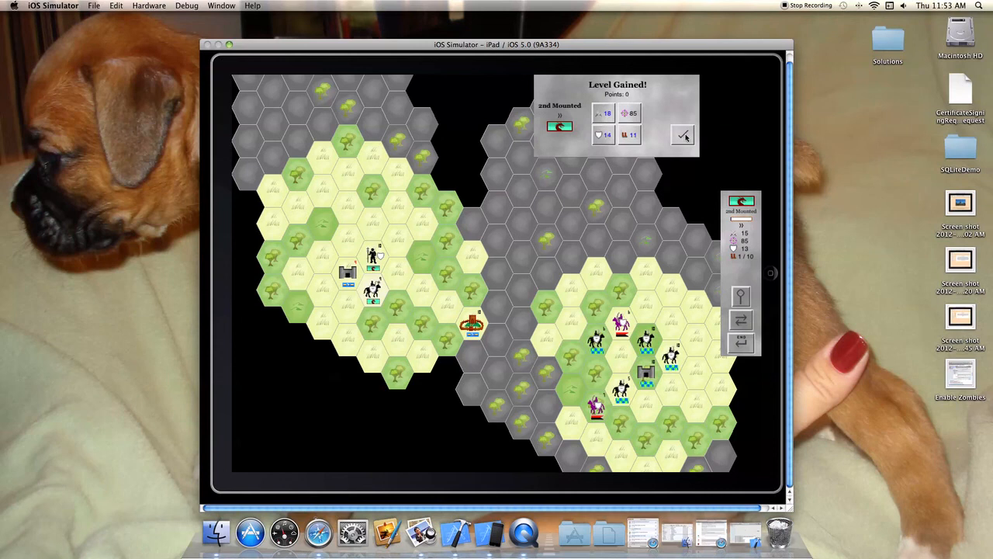
left_click(683, 134)
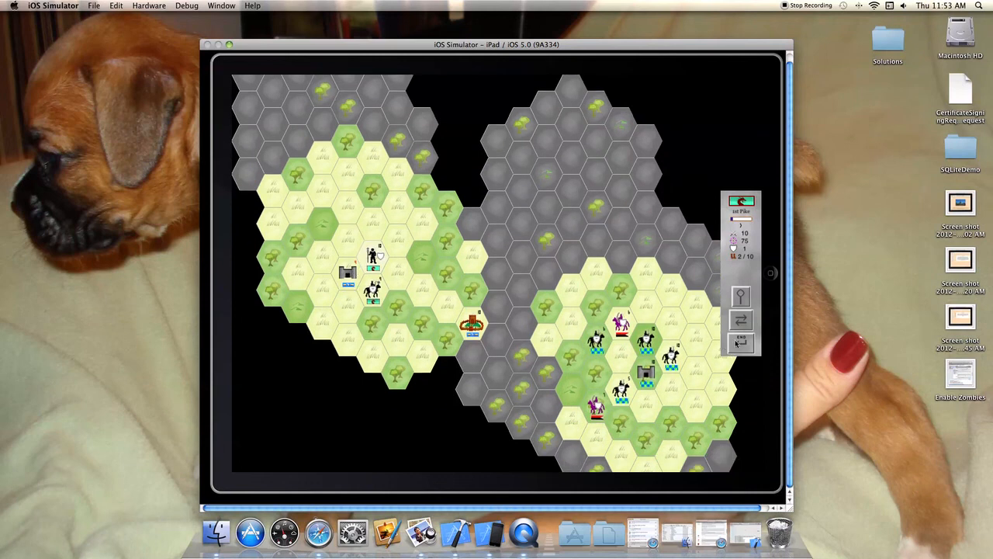
Step: End the turn, select Prince's Palace on the left island and bring up its economy panel
left_click(739, 341)
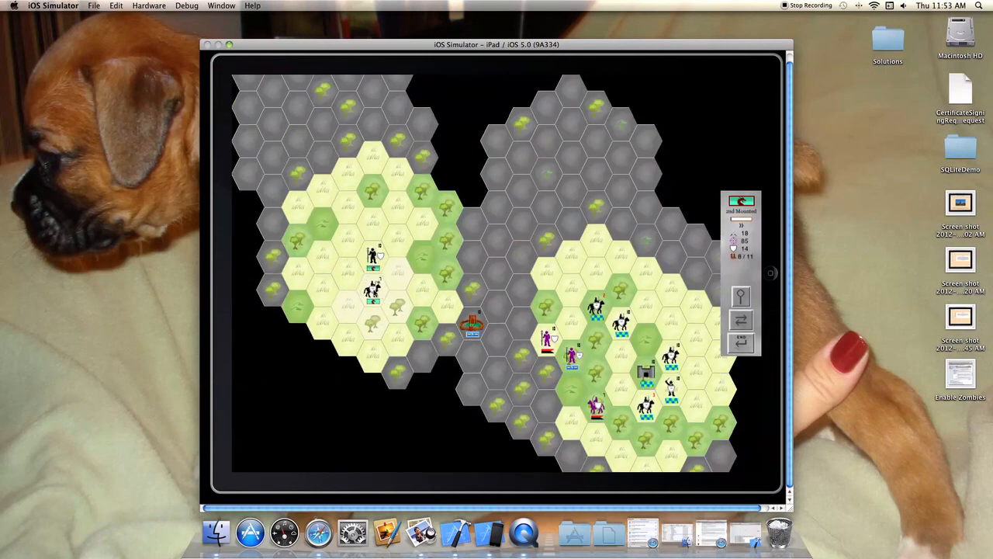
left_click(348, 272)
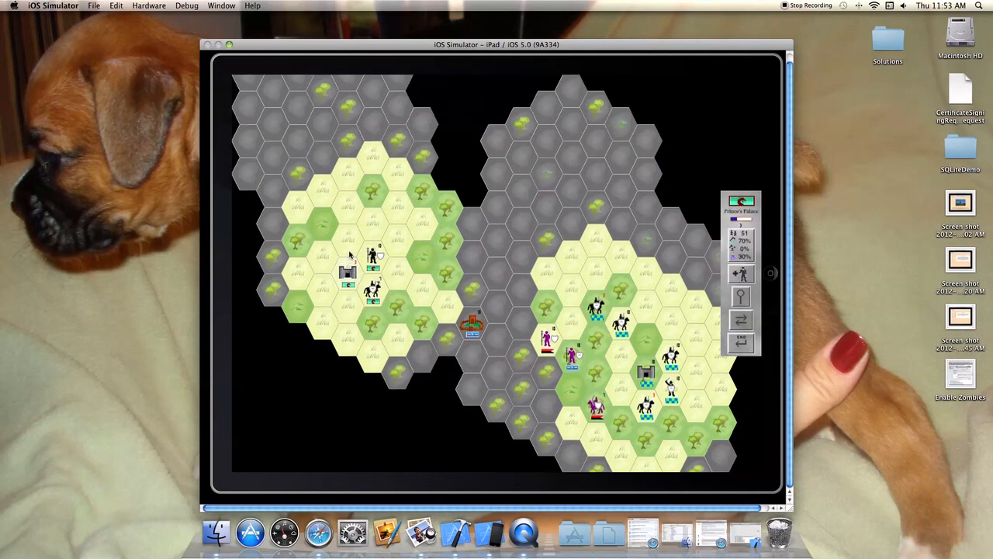
left_click(349, 267)
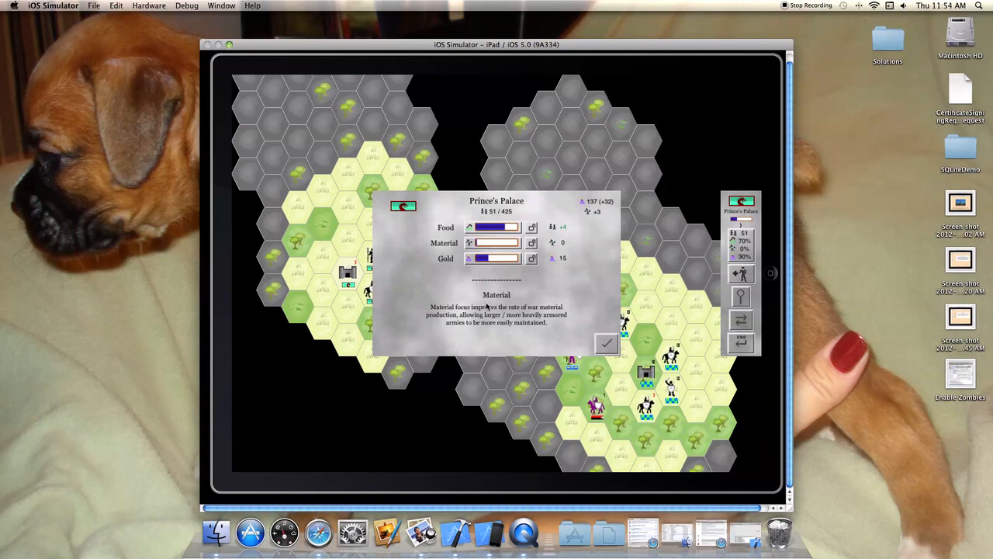
mouse_move(509, 296)
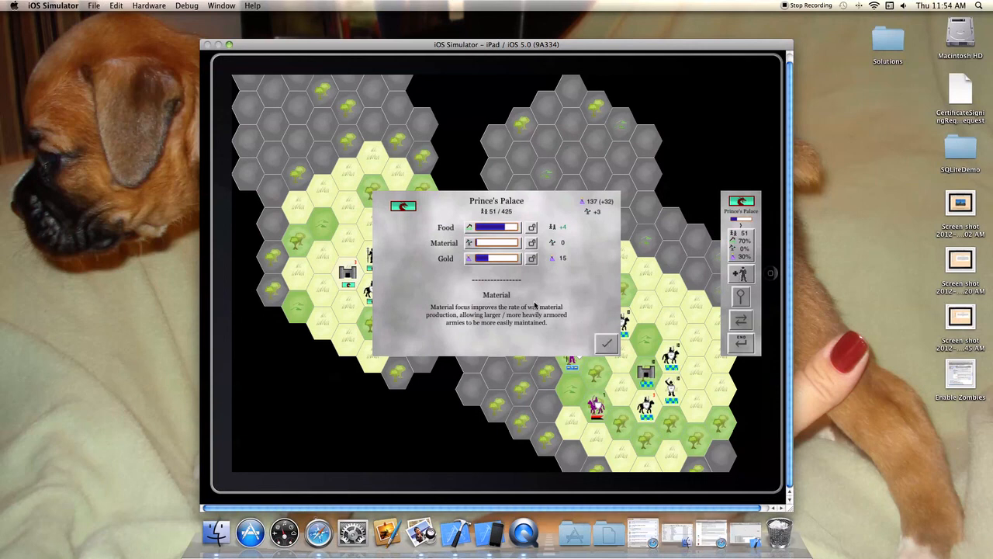
mouse_move(605, 343)
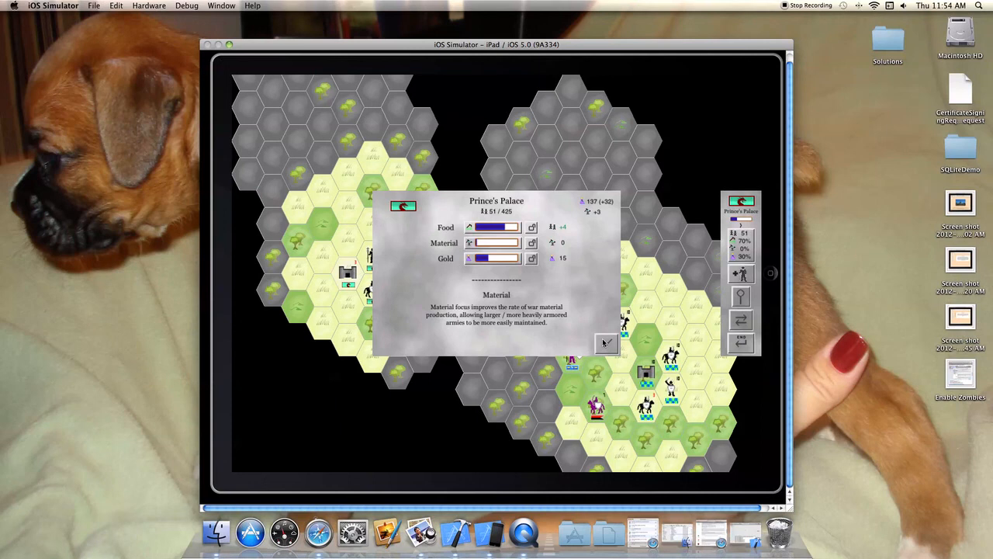
Step: Close the Prince's Palace food, material and gold production panel with the checkmark
left_click(606, 343)
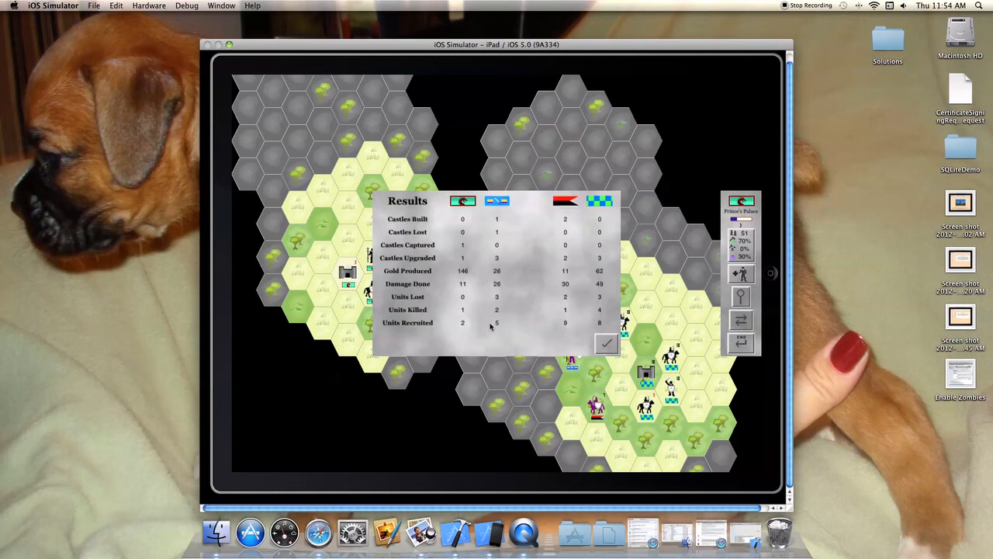
mouse_move(531, 201)
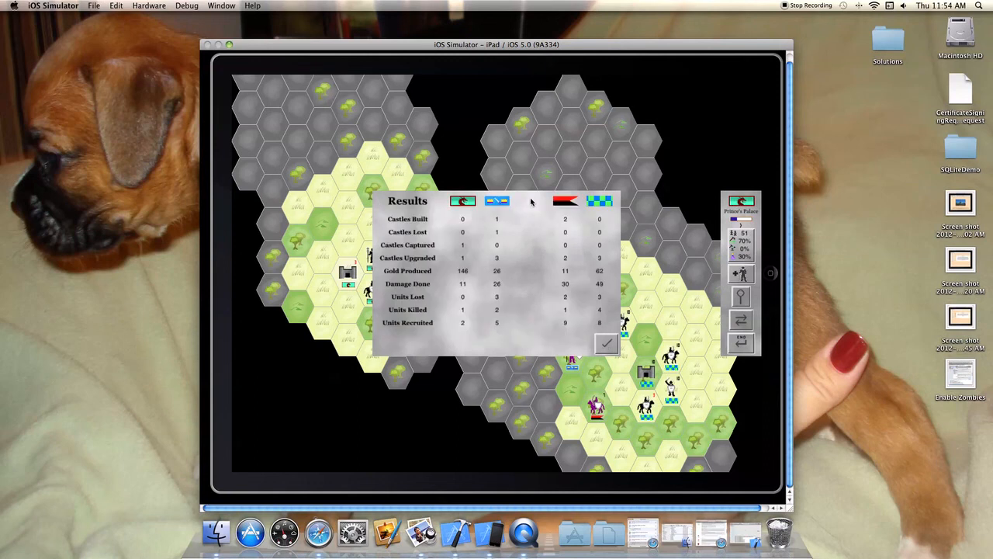
mouse_move(438, 285)
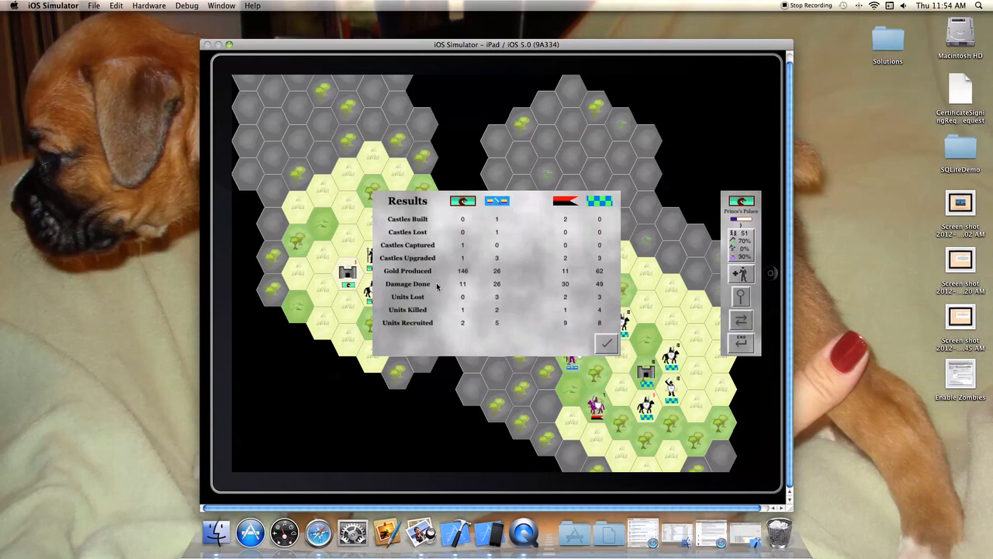
mouse_move(403, 326)
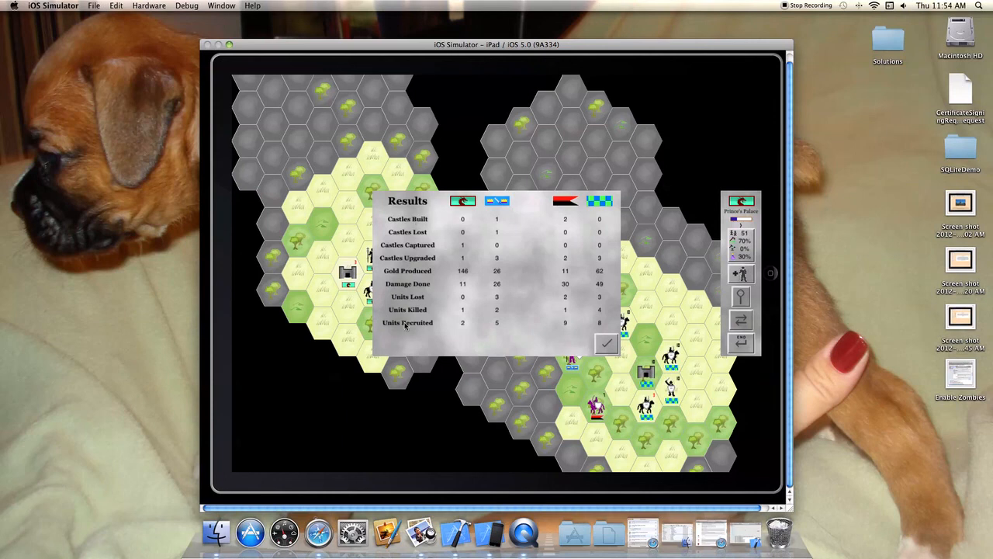
mouse_move(405, 329)
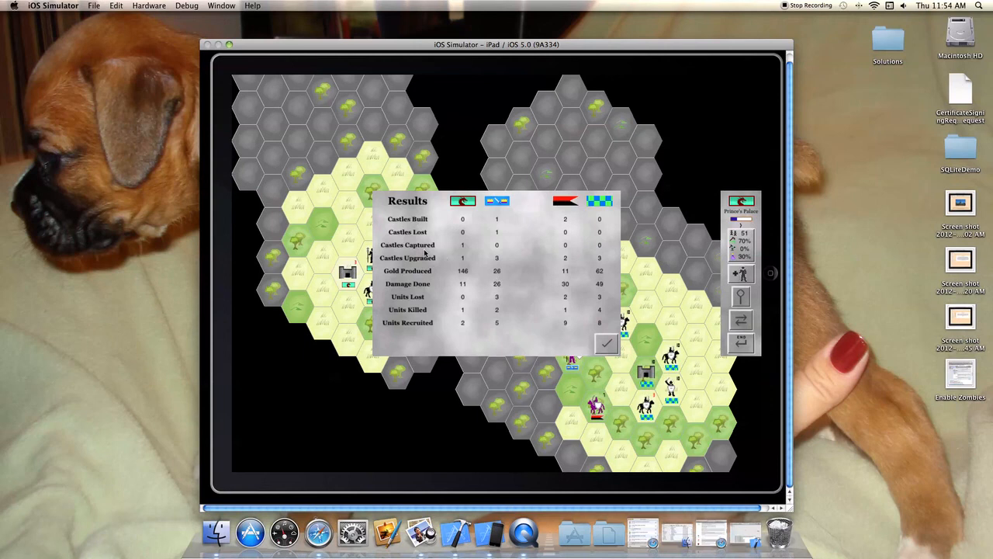
mouse_move(447, 297)
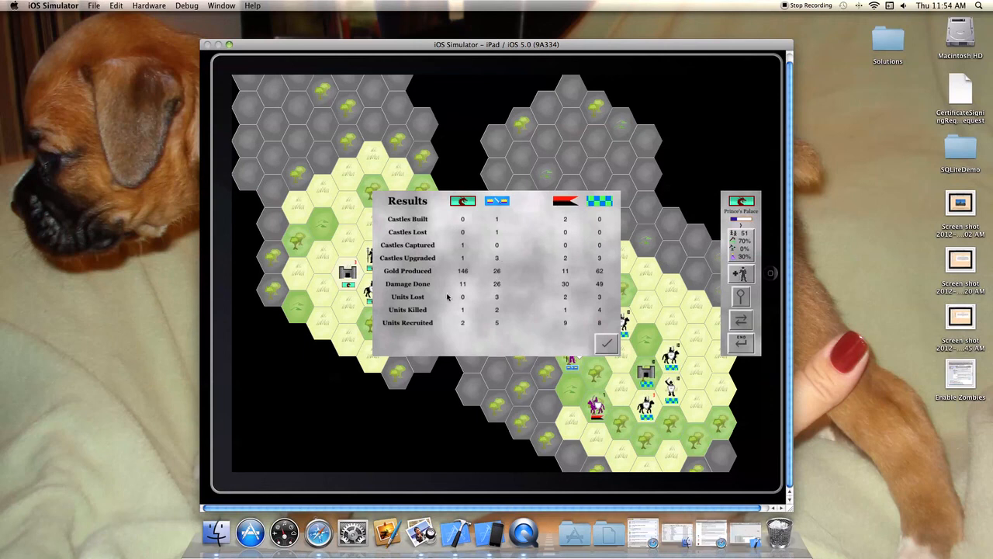
mouse_move(584, 336)
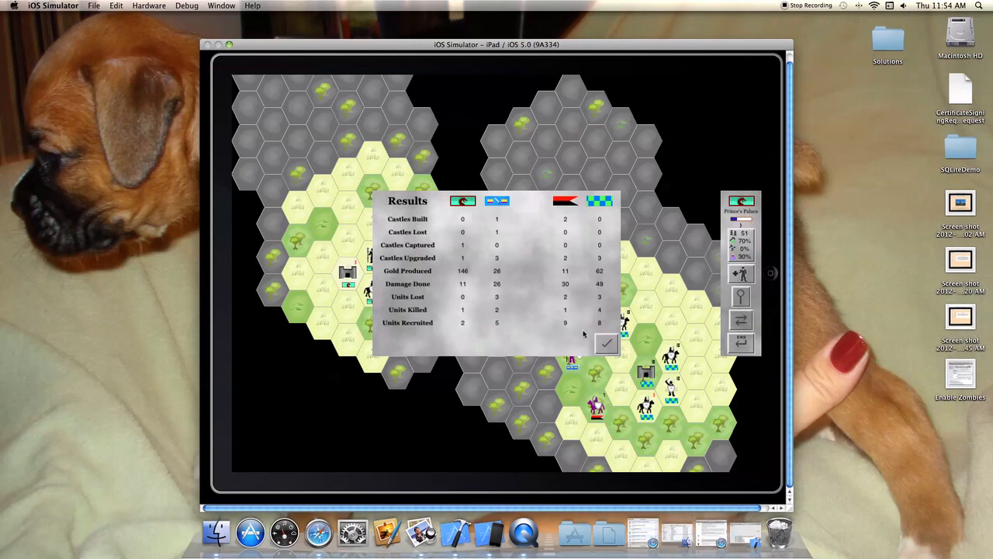